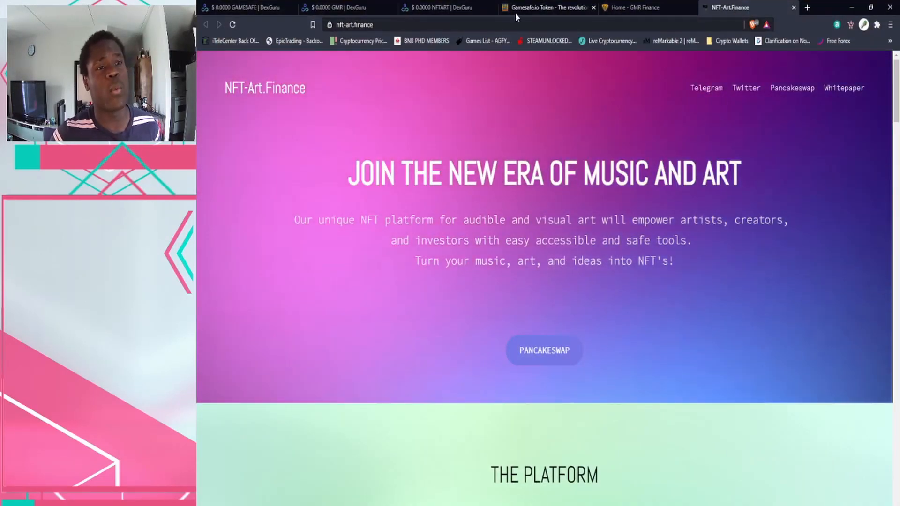
# - Switch to the Gamesafe.io Token tab and scroll down to 'Why Choose Gamesafe'
pyautogui.click(546, 8)
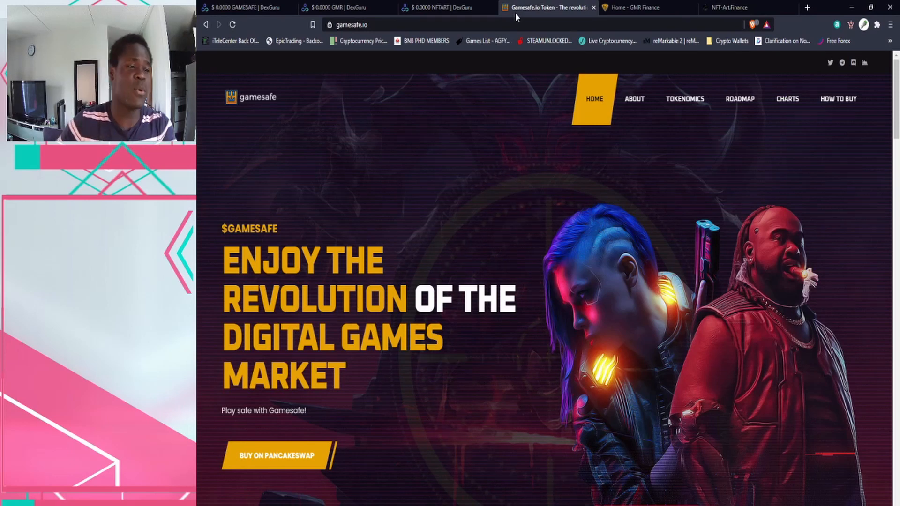
pyautogui.scroll(-3)
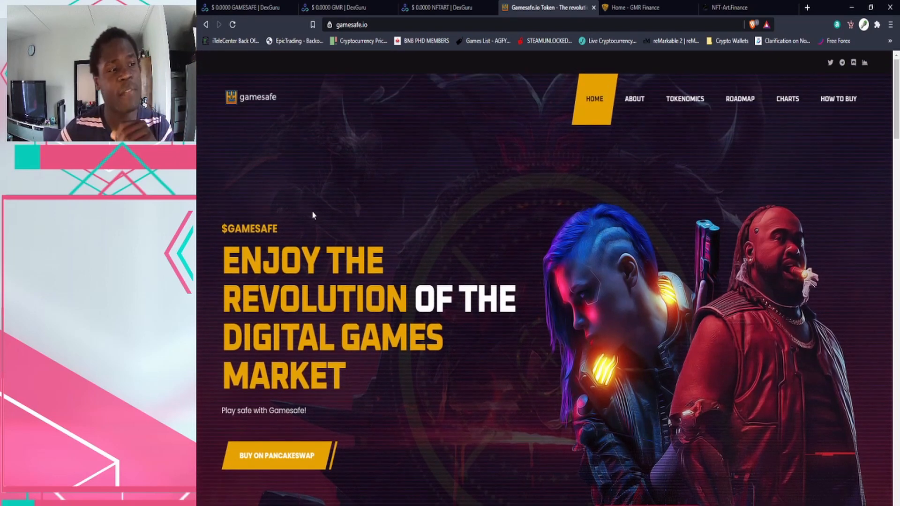
pyautogui.scroll(-3)
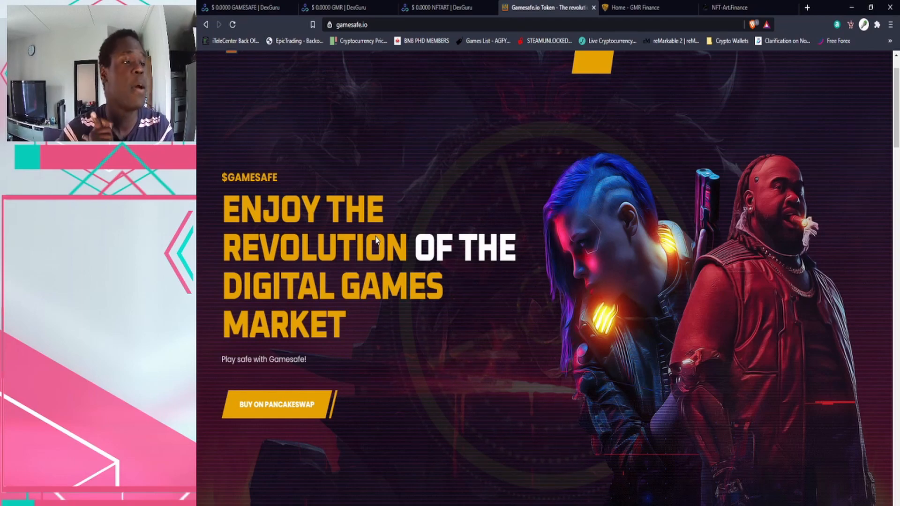
pyautogui.scroll(-3)
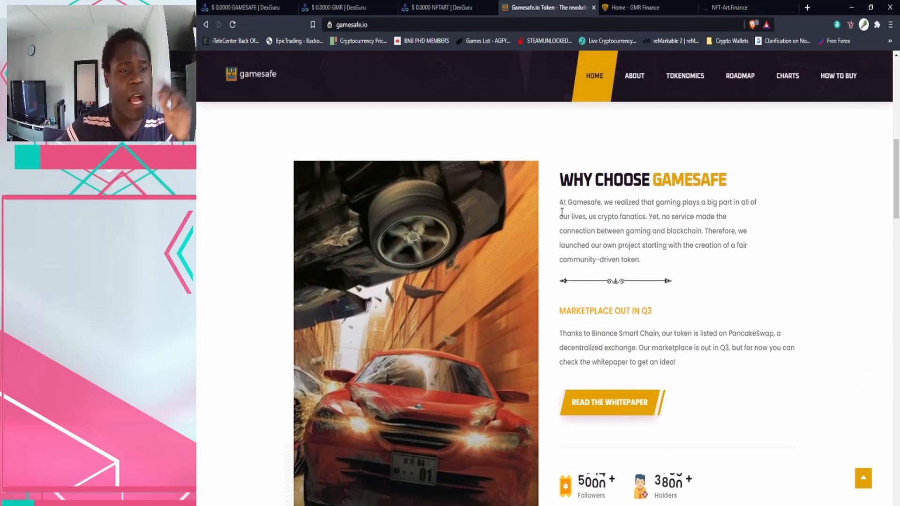
# - Read 'Why Choose Gamesafe', highlighting 'crypto' and 'between', then scroll down to Tokenomics
pyautogui.scroll(-3)
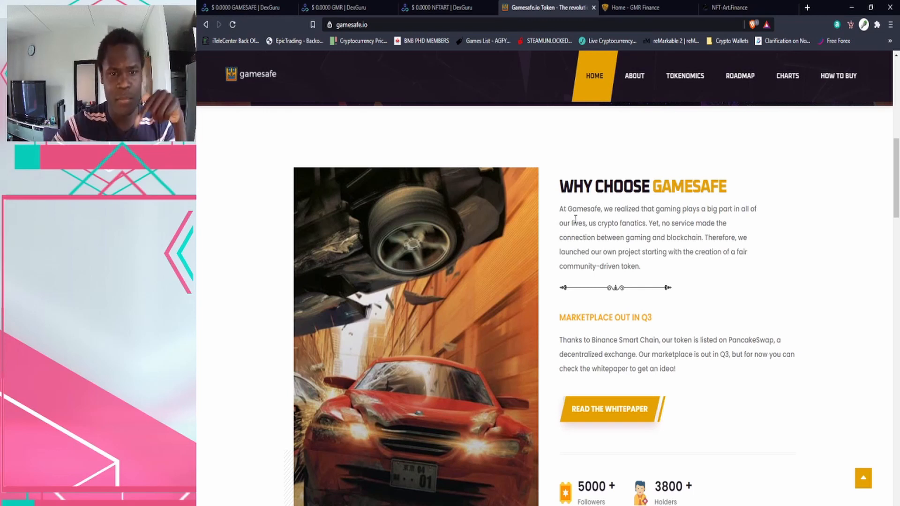
pyautogui.scroll(-3)
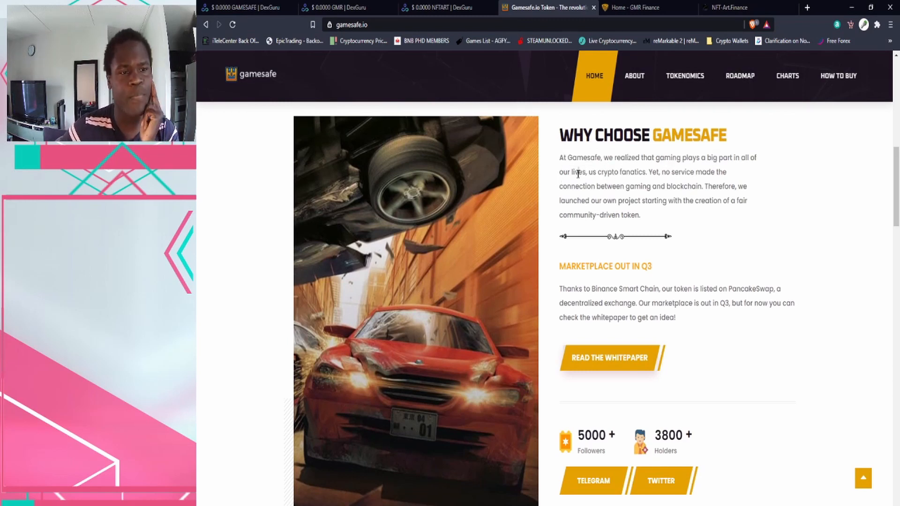
pyautogui.doubleClick(612, 172)
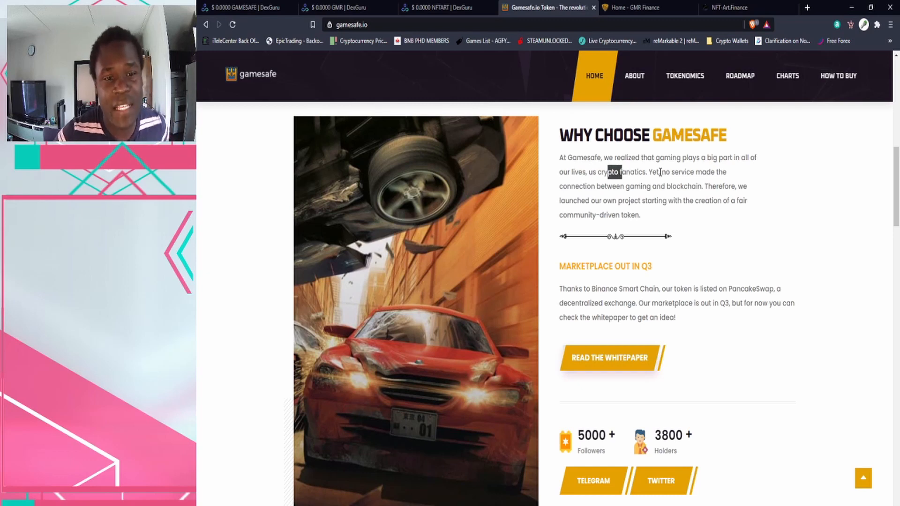
pyautogui.doubleClick(608, 186)
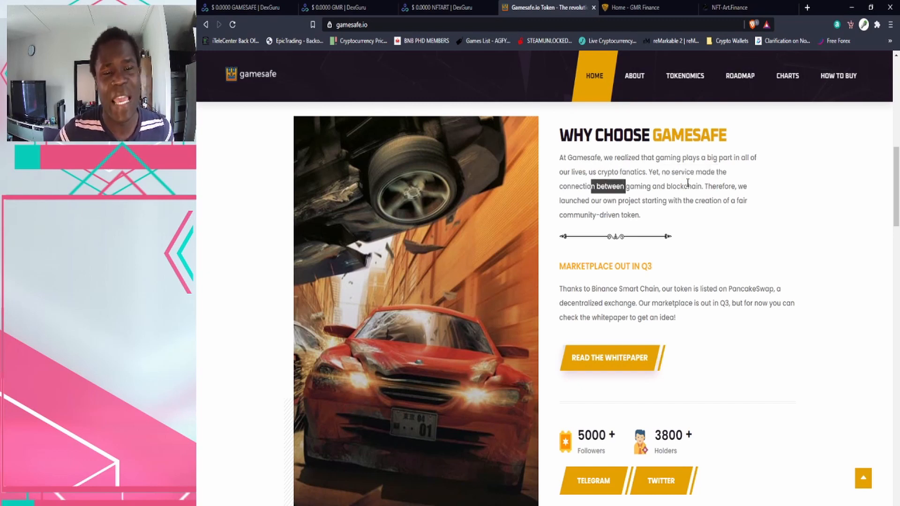
pyautogui.scroll(-3)
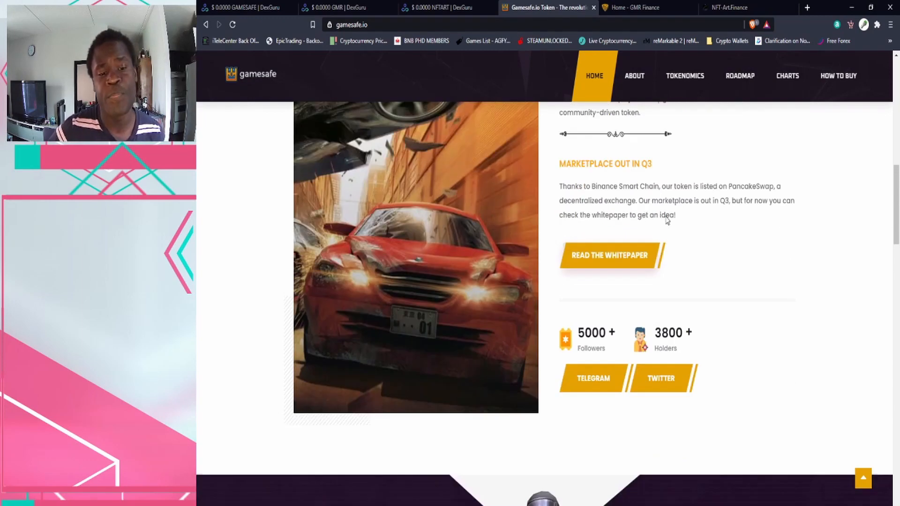
pyautogui.scroll(-3)
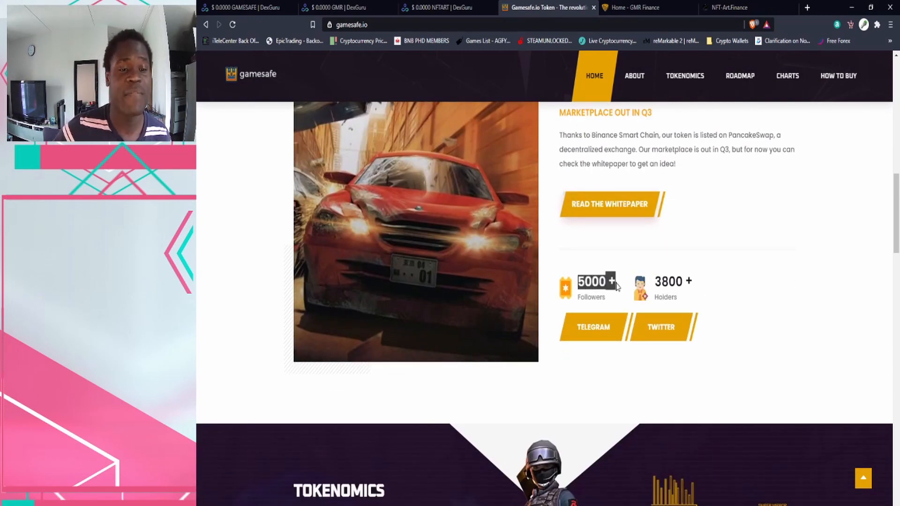
pyautogui.scroll(-3)
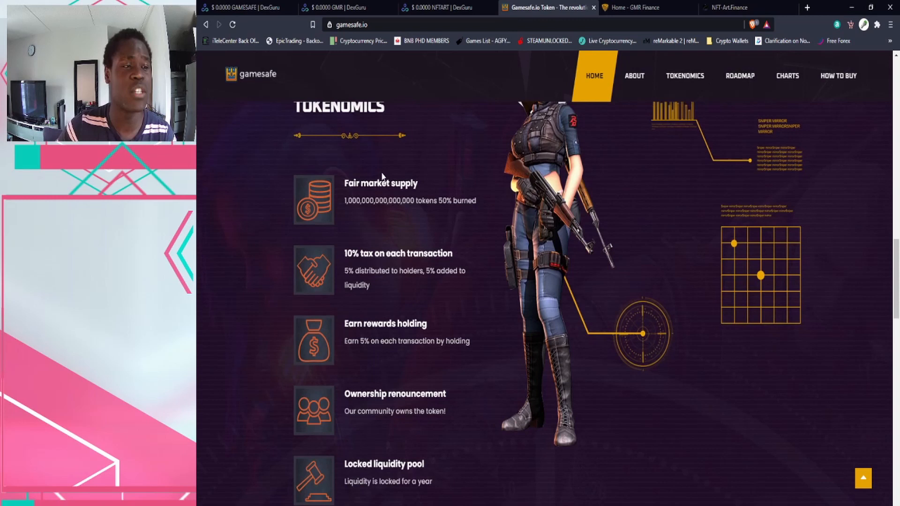
# - Highlight the 50% burned supply figure and scroll through the Tokenomics list
pyautogui.scroll(-3)
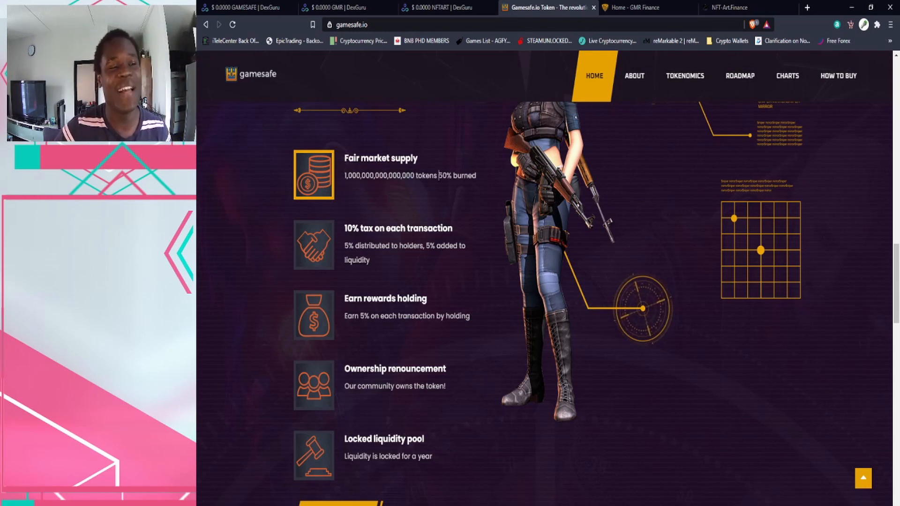
pyautogui.doubleClick(445, 176)
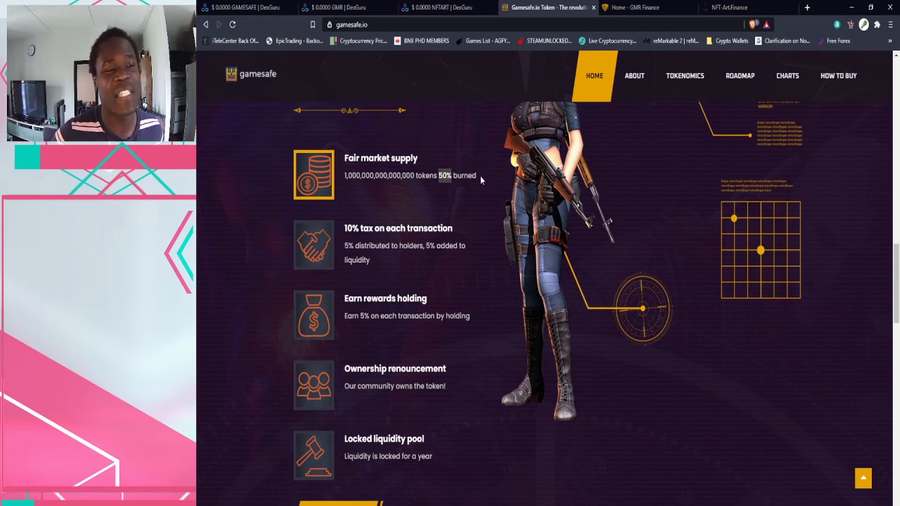
pyautogui.scroll(-3)
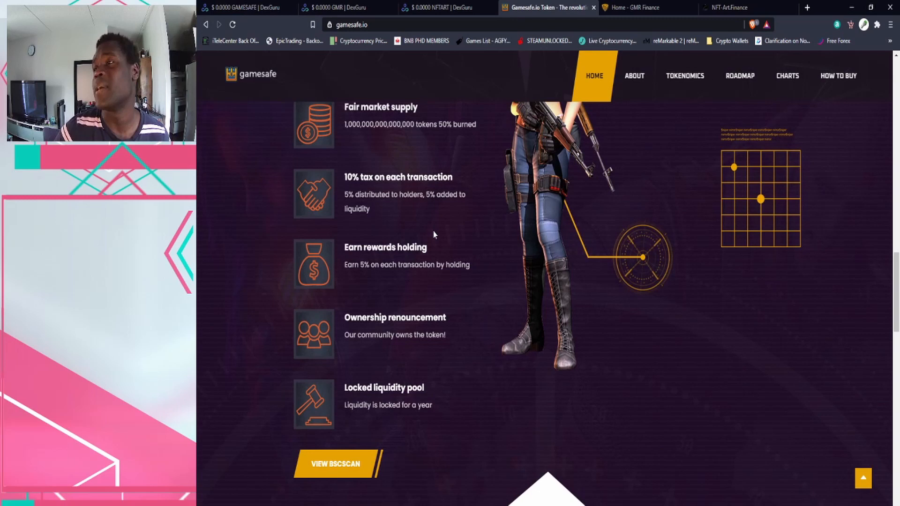
pyautogui.scroll(-3)
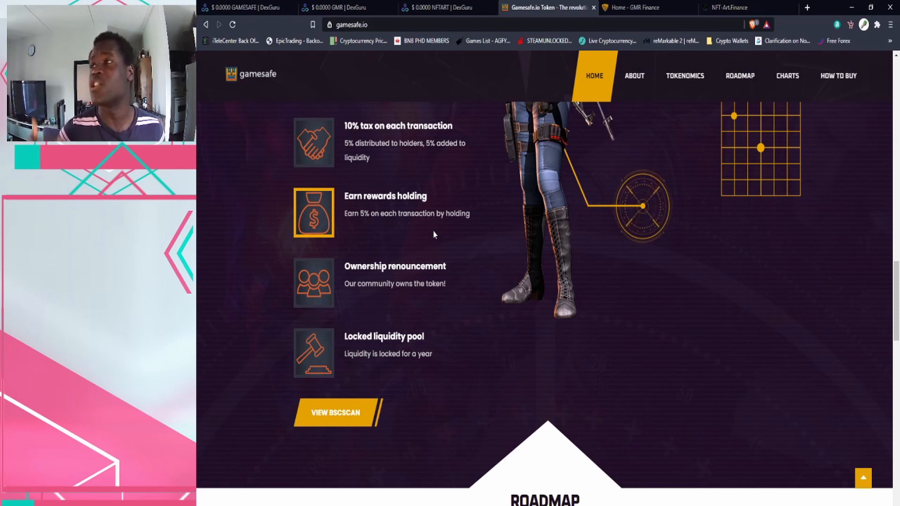
# - Scroll past the locked liquidity pool item until the 2021 Roadmap cards appear
pyautogui.scroll(-3)
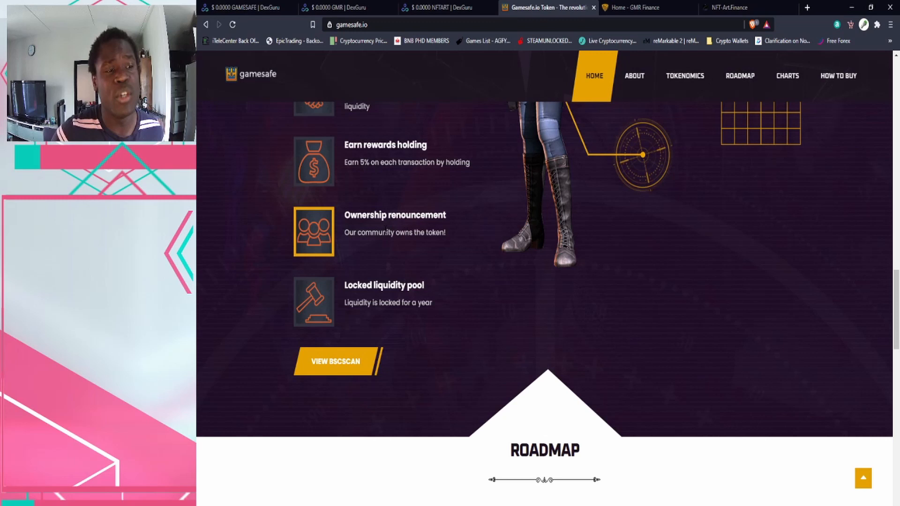
pyautogui.scroll(-3)
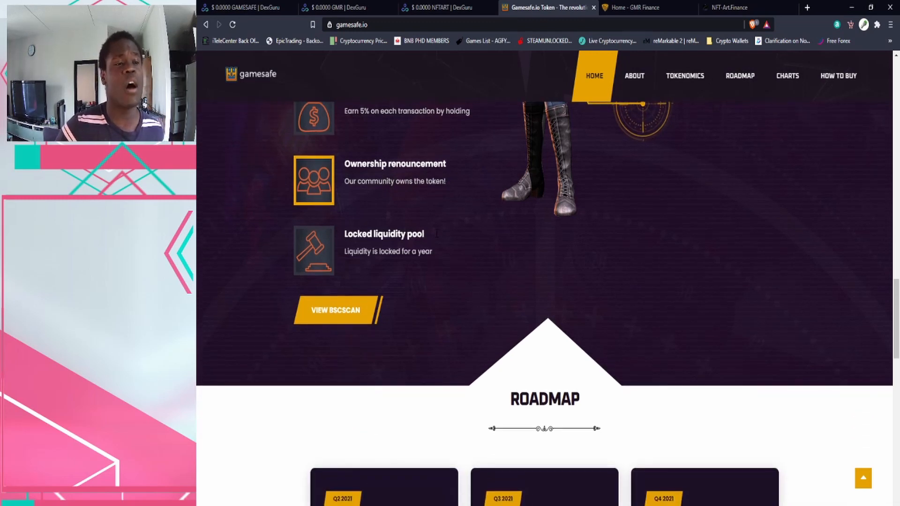
pyautogui.scroll(-3)
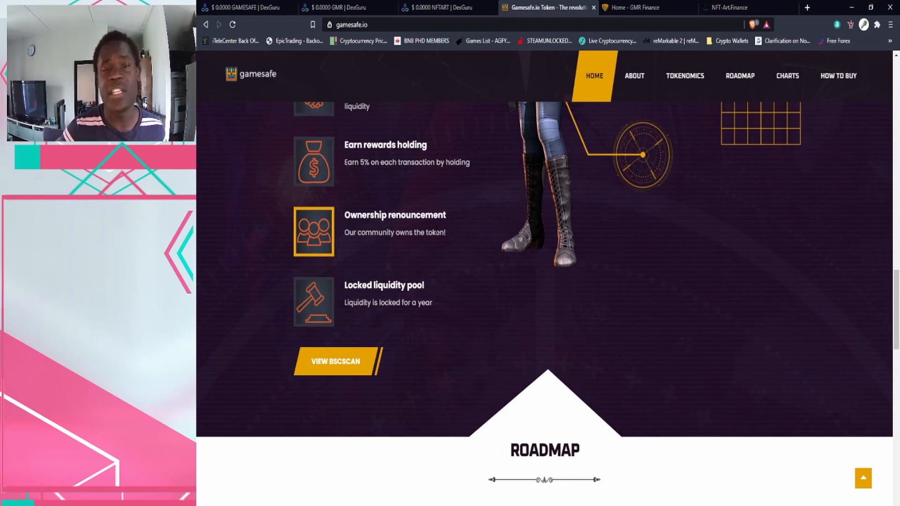
pyautogui.scroll(-3)
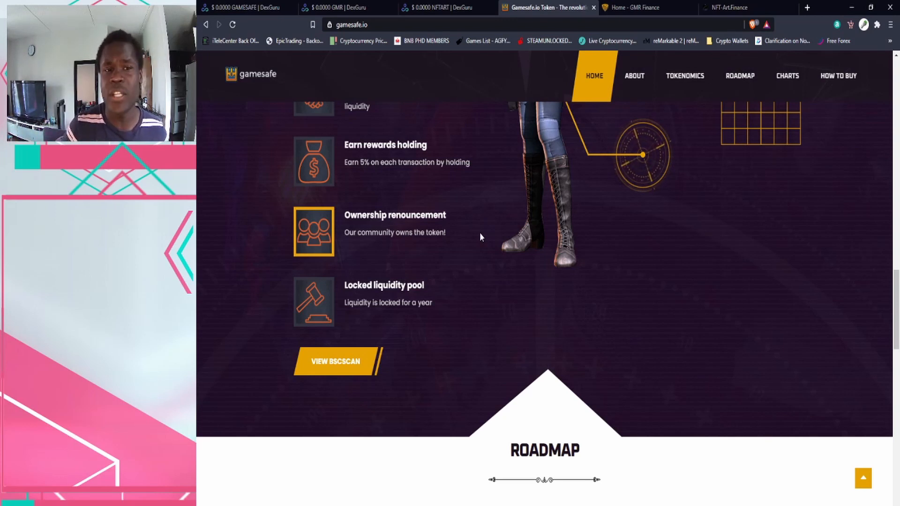
pyautogui.moveTo(409, 276)
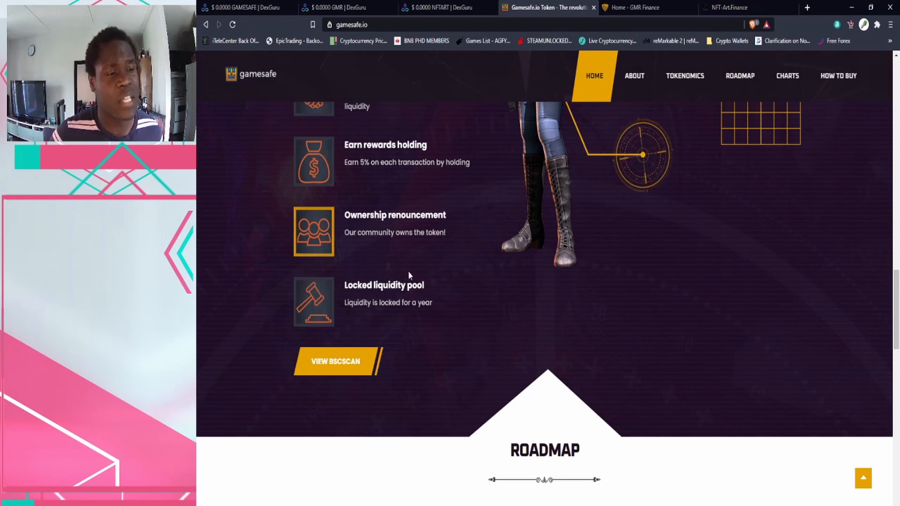
pyautogui.scroll(-3)
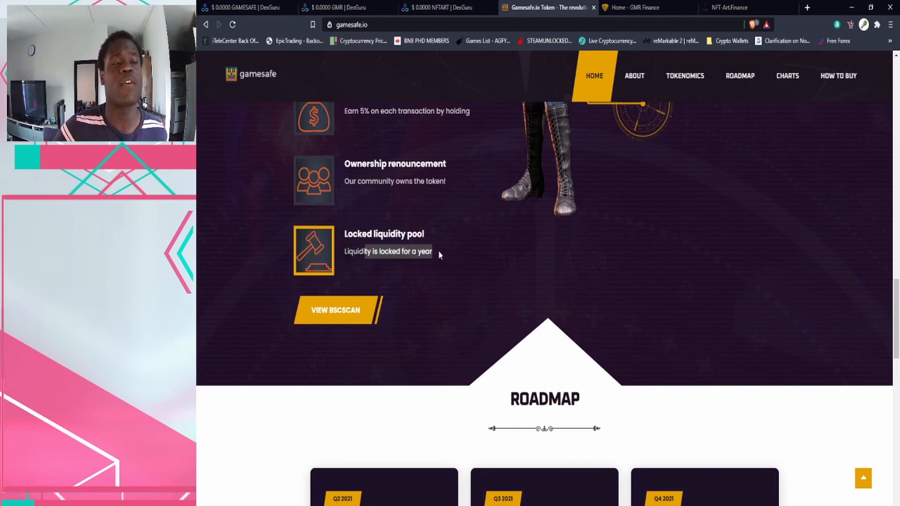
# - Show the Q2–Q4 2021 roadmap cards, highlighting the CoinGecko/CMC listing and influencer marketing items
pyautogui.scroll(-3)
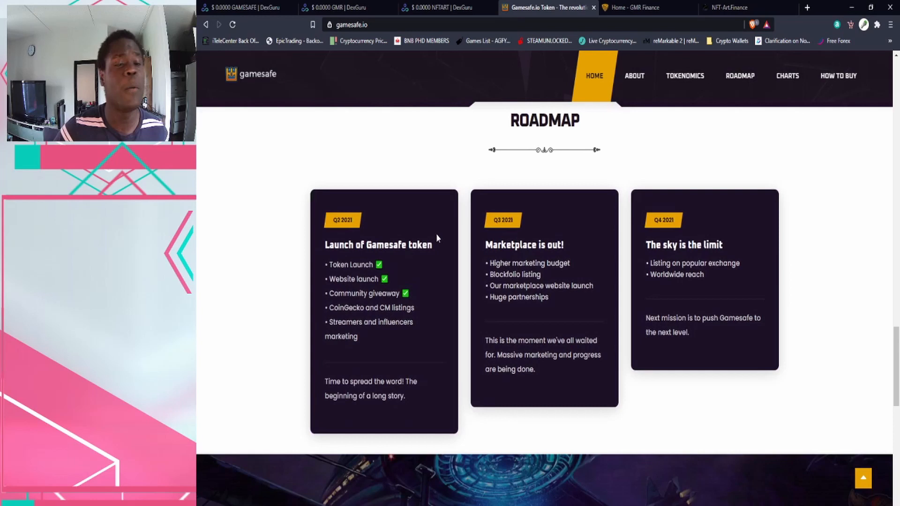
pyautogui.scroll(-3)
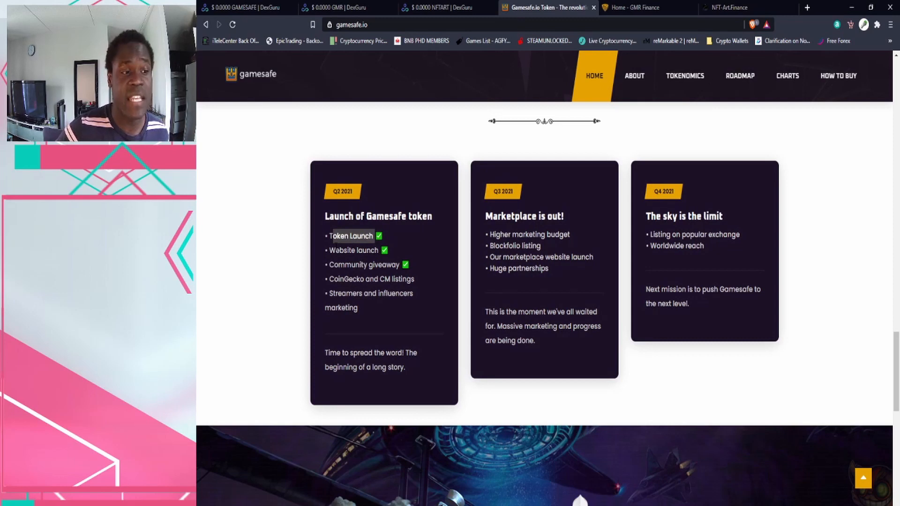
pyautogui.scroll(-3)
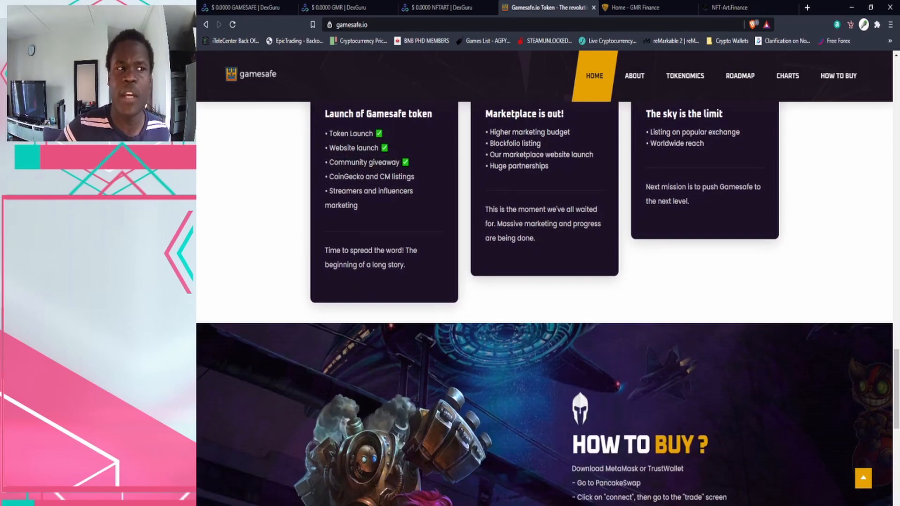
pyautogui.doubleClick(343, 176)
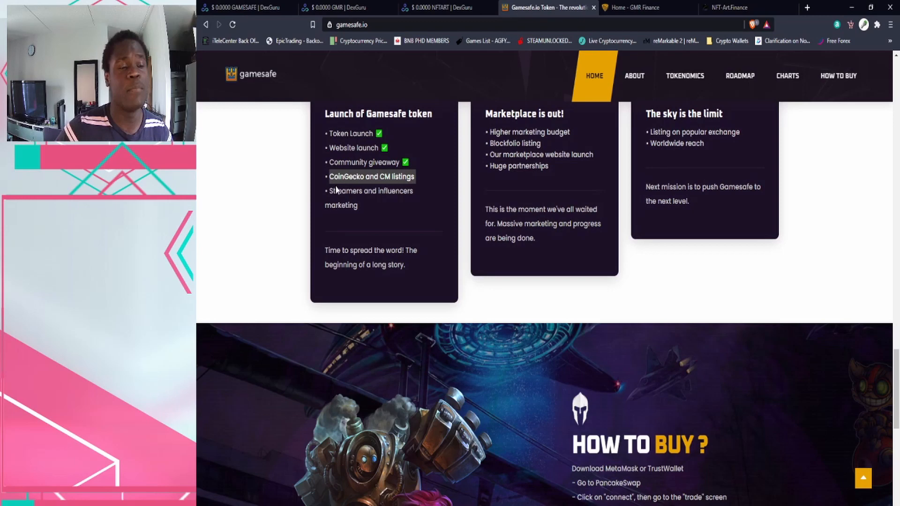
pyautogui.moveTo(329, 176); pyautogui.dragTo(357, 205)
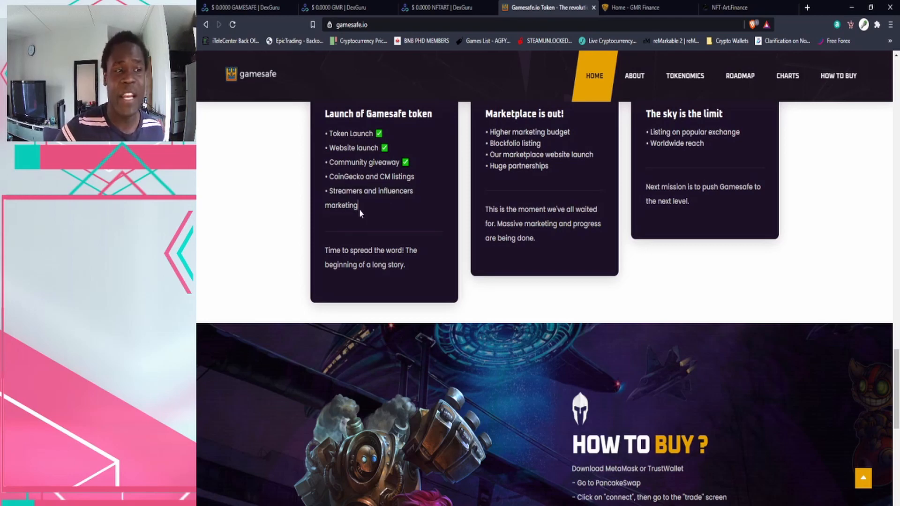
pyautogui.moveTo(326, 190); pyautogui.dragTo(358, 205)
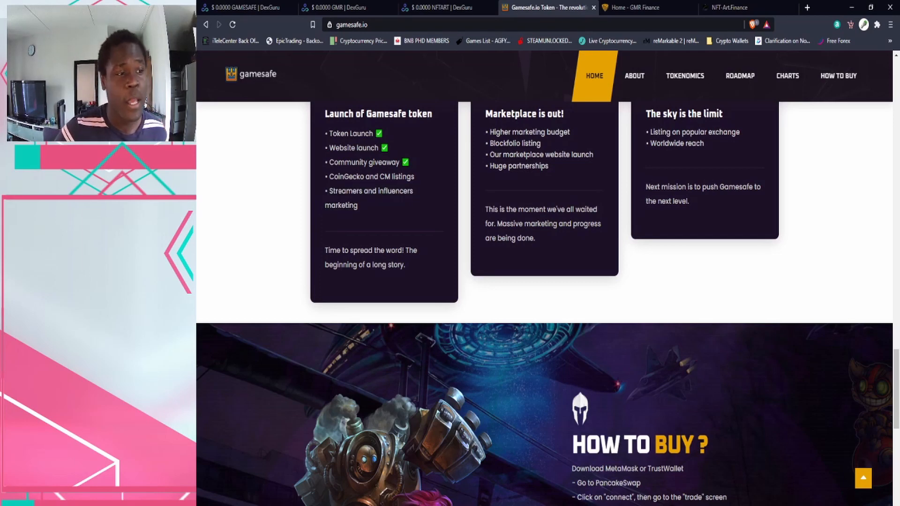
pyautogui.scroll(3)
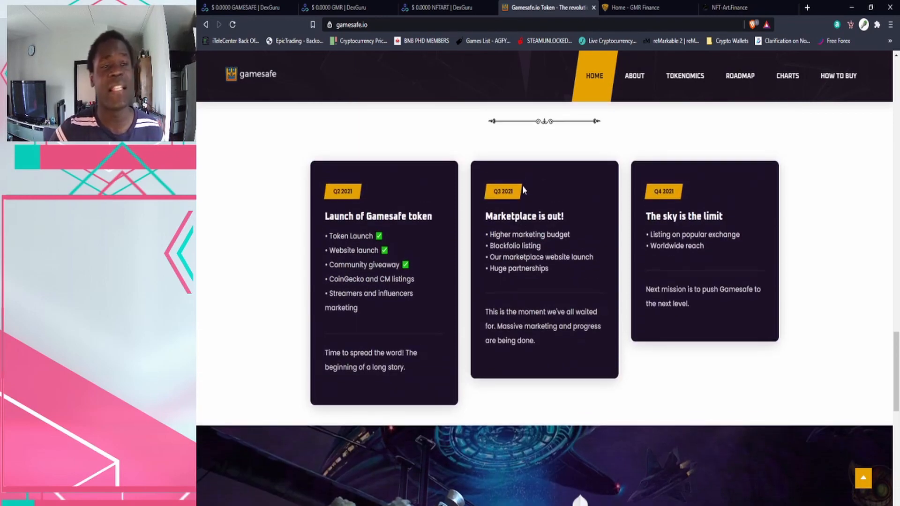
pyautogui.scroll(-3)
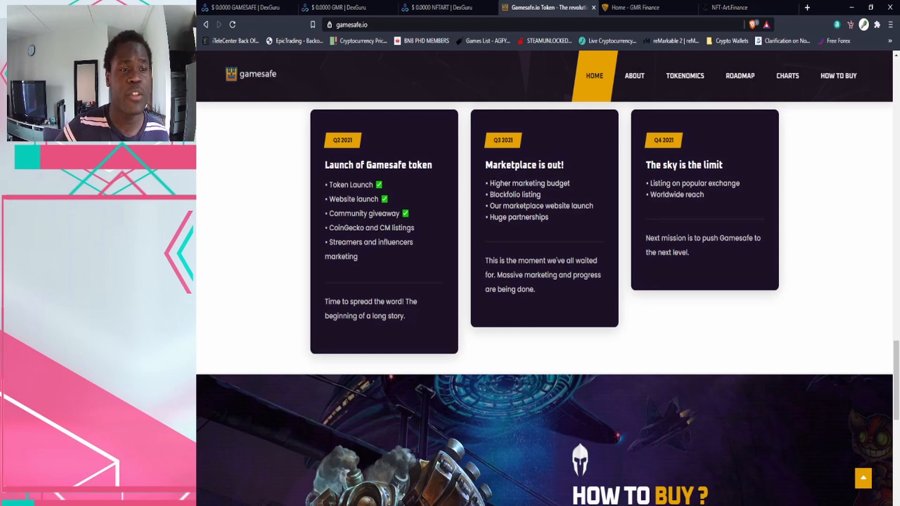
pyautogui.doubleClick(529, 183)
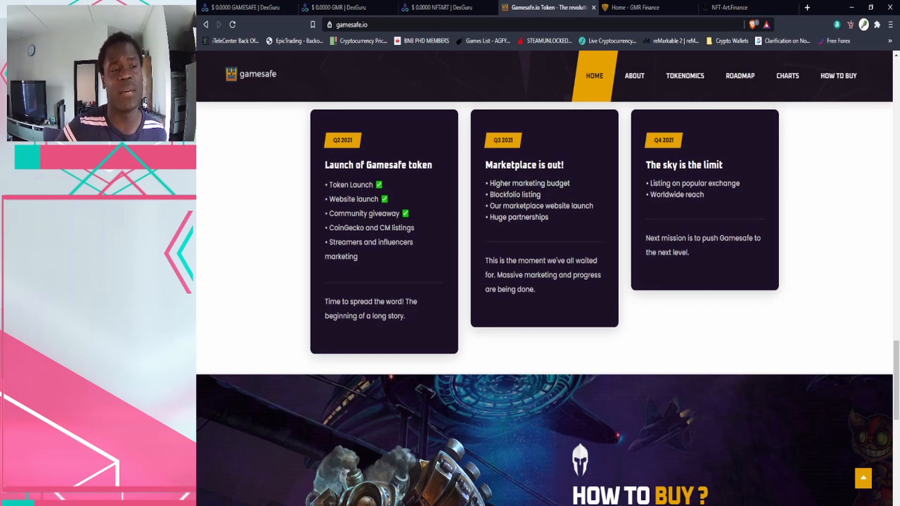
pyautogui.doubleClick(541, 206)
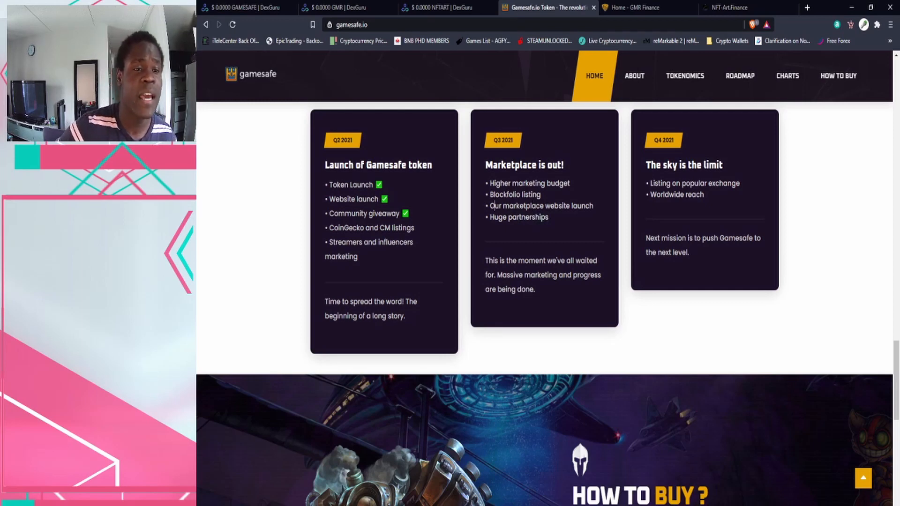
pyautogui.scroll(-3)
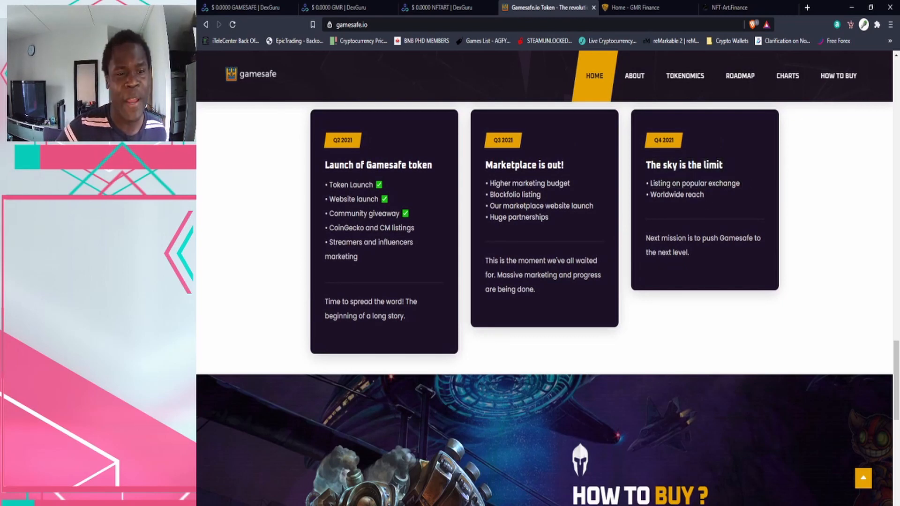
pyautogui.doubleClick(694, 184)
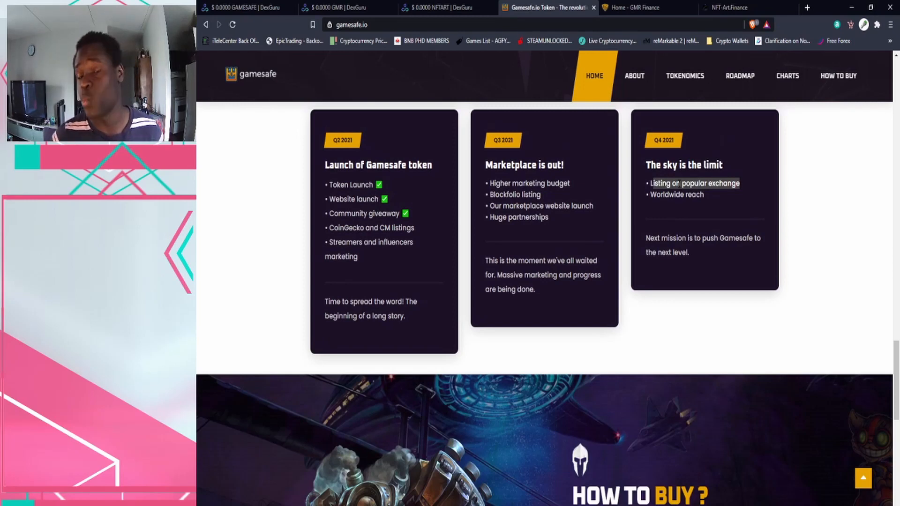
pyautogui.moveTo(643, 202)
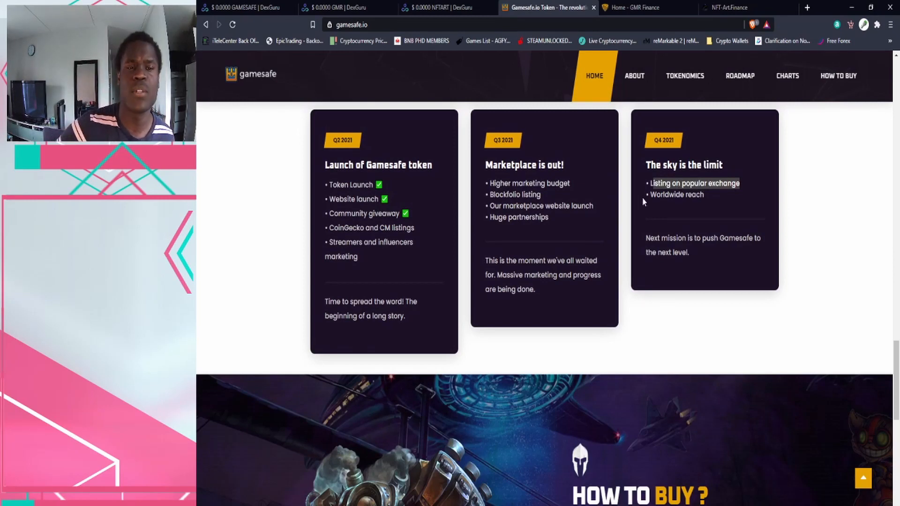
pyautogui.scroll(-3)
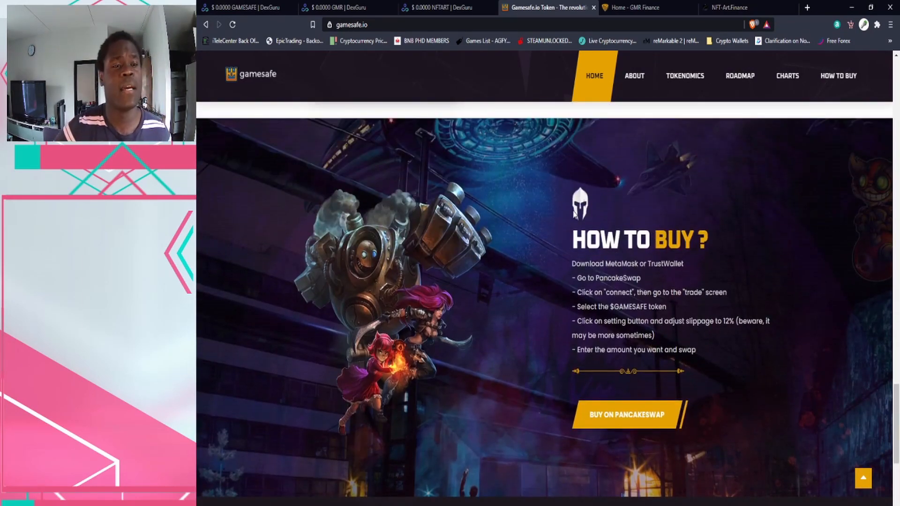
# - Scroll down the Gamesafe page, use the Tokenomics nav link, then scroll toward How To Buy
pyautogui.scroll(-3)
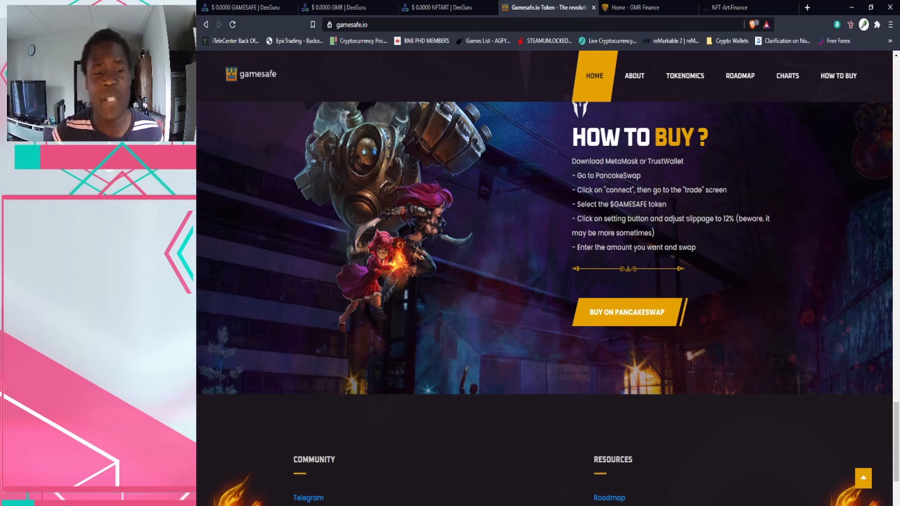
pyautogui.scroll(-3)
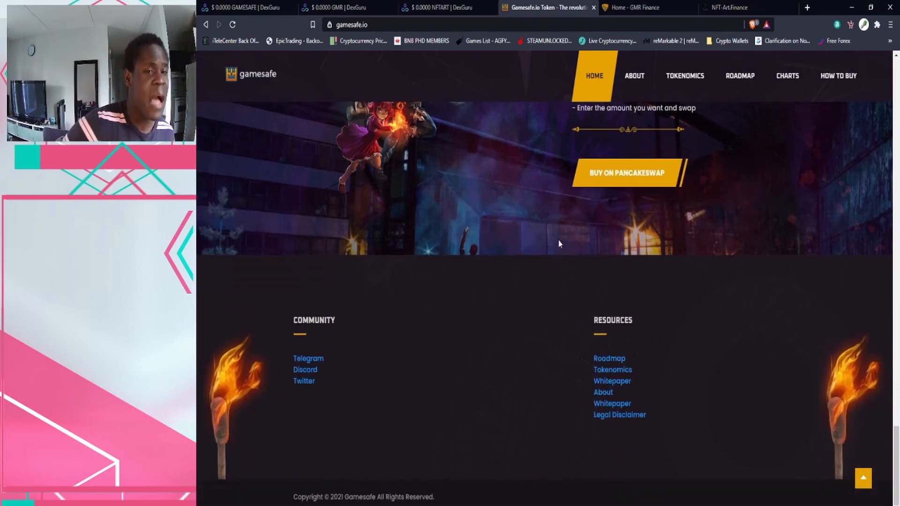
pyautogui.click(685, 75)
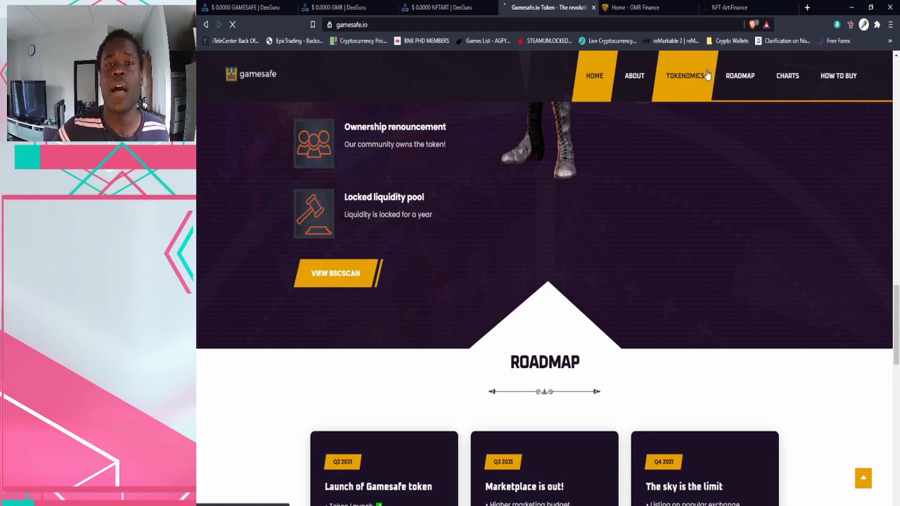
pyautogui.click(685, 75)
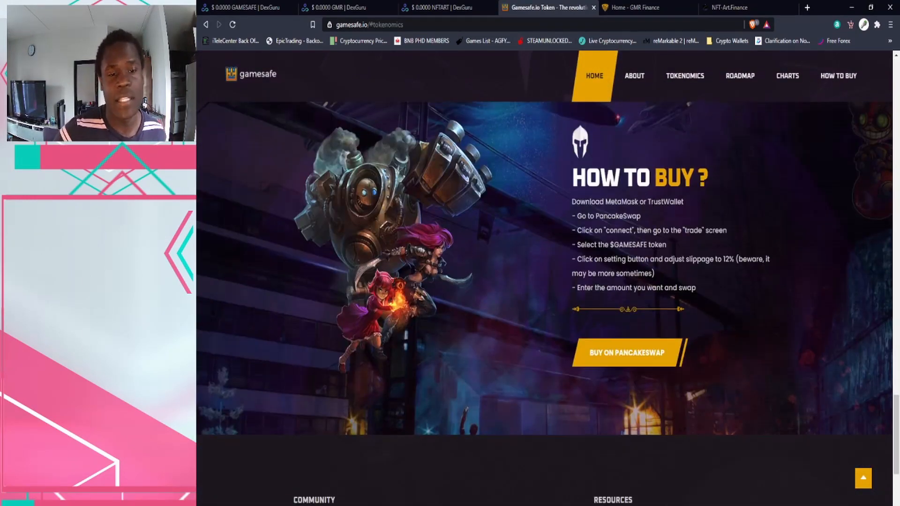
pyautogui.scroll(-3)
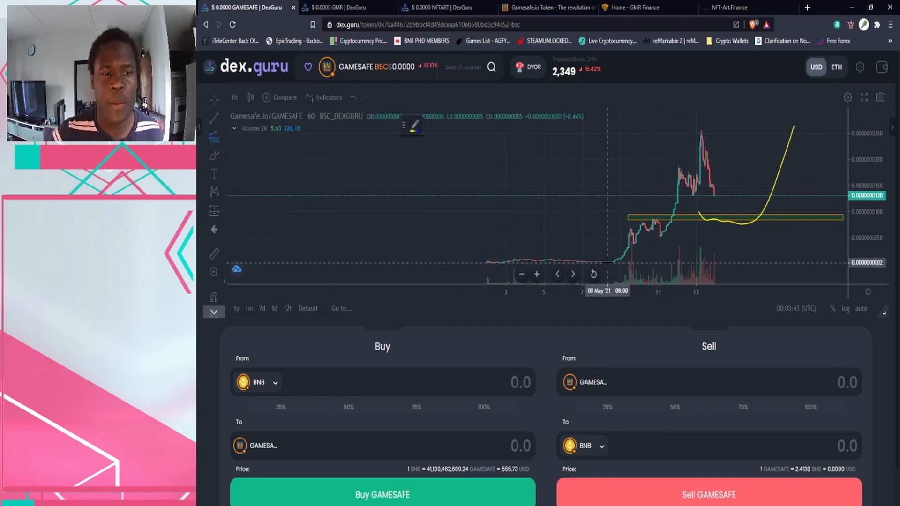
# - Pan the GAMESAFE chart toward recent candles, showing the drawn support zone and rebound curve
pyautogui.moveTo(589, 264); pyautogui.dragTo(712, 218)
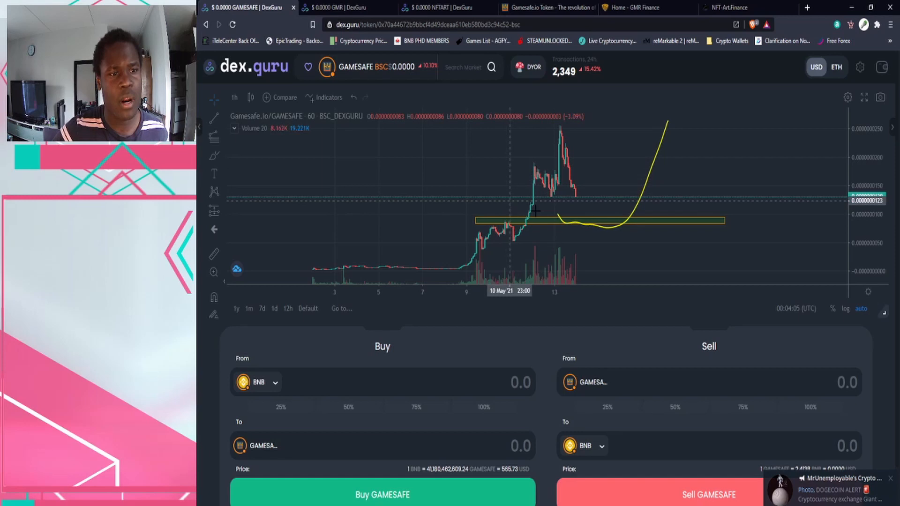
pyautogui.moveTo(571, 181)
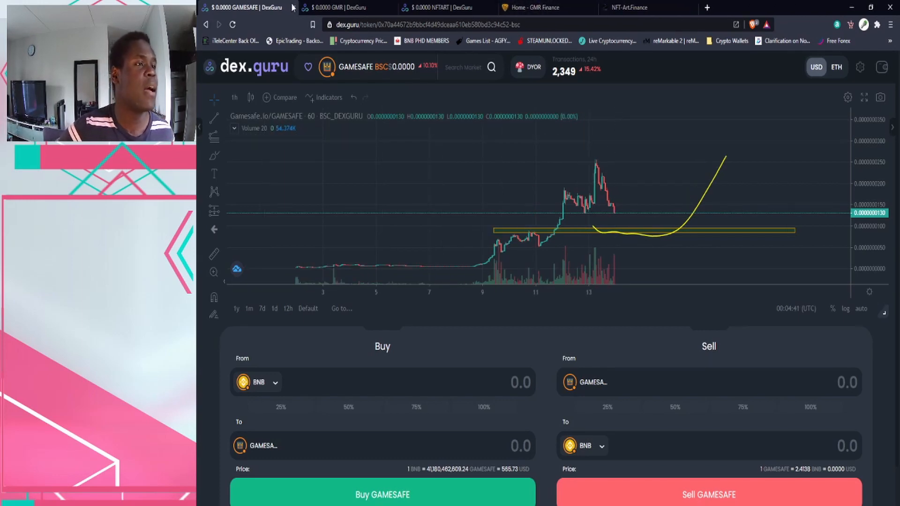
# - Close the GAMESAFE chart tab and scroll GMR Finance past its banner to the burn claims
pyautogui.click(342, 8)
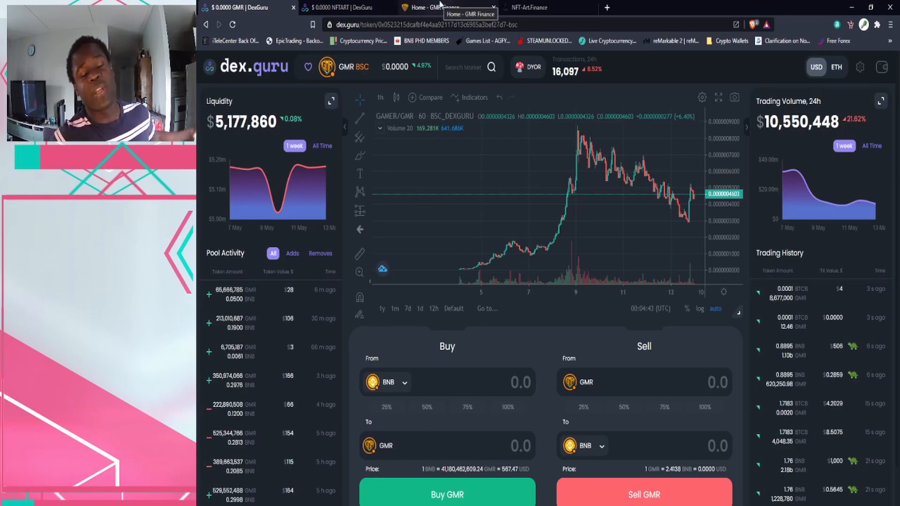
pyautogui.click(448, 7)
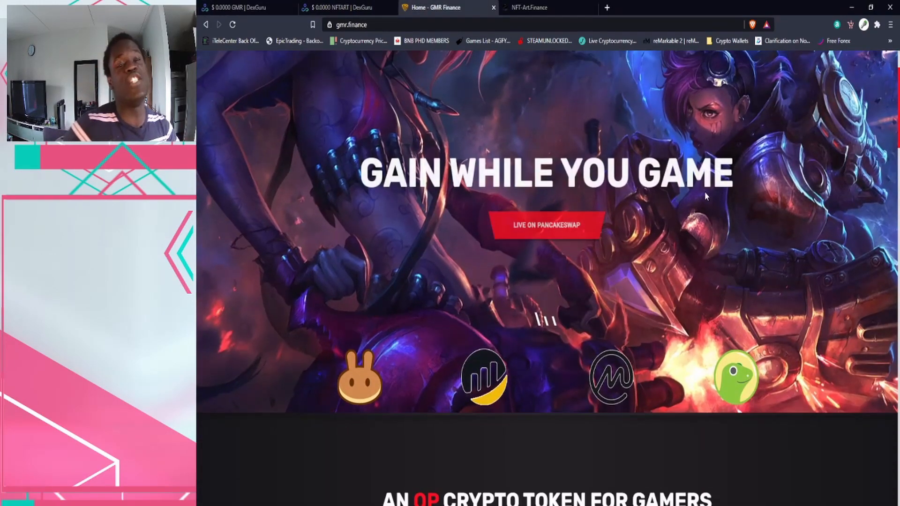
pyautogui.scroll(-3)
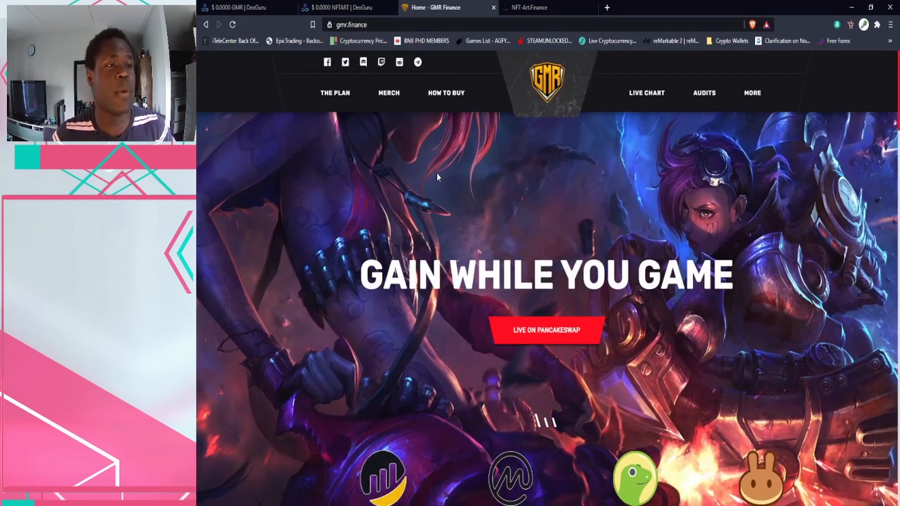
pyautogui.scroll(-3)
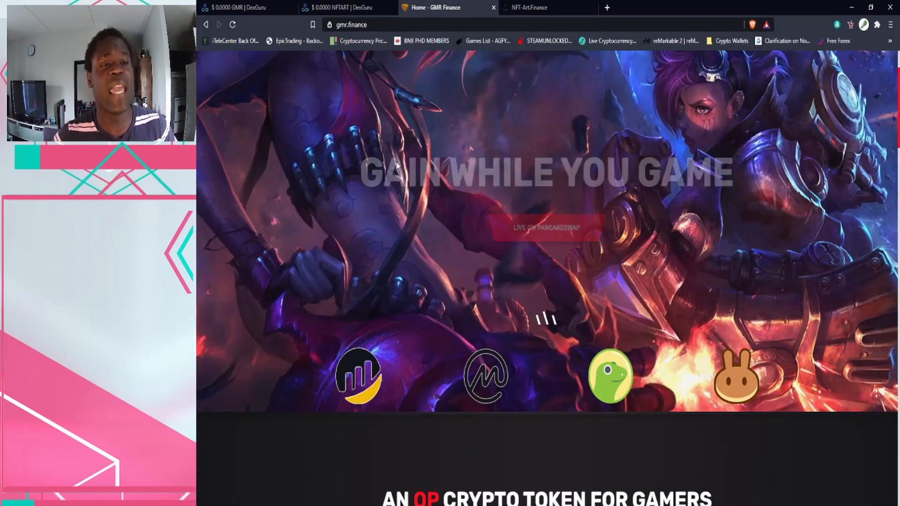
pyautogui.scroll(-3)
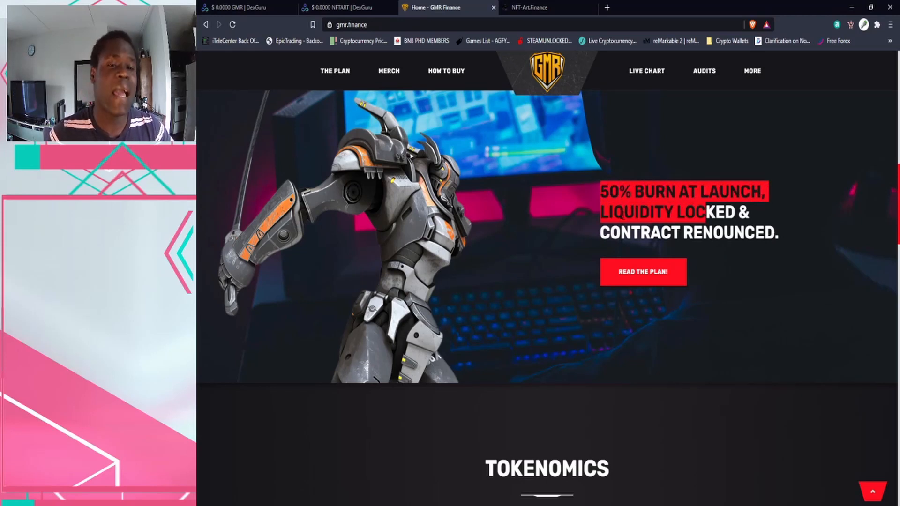
# - Scroll through GMR Finance tokenomics, highlighting the 2% liquidity figure
pyautogui.scroll(-3)
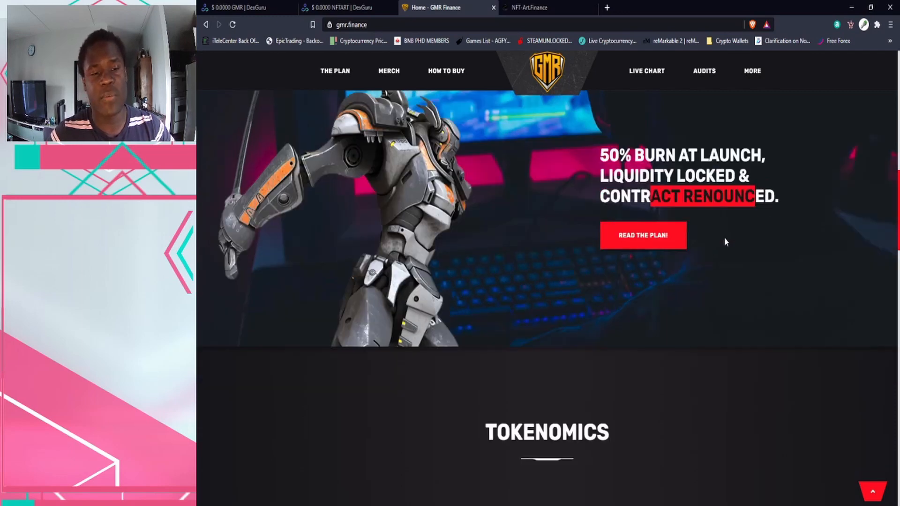
pyautogui.scroll(-3)
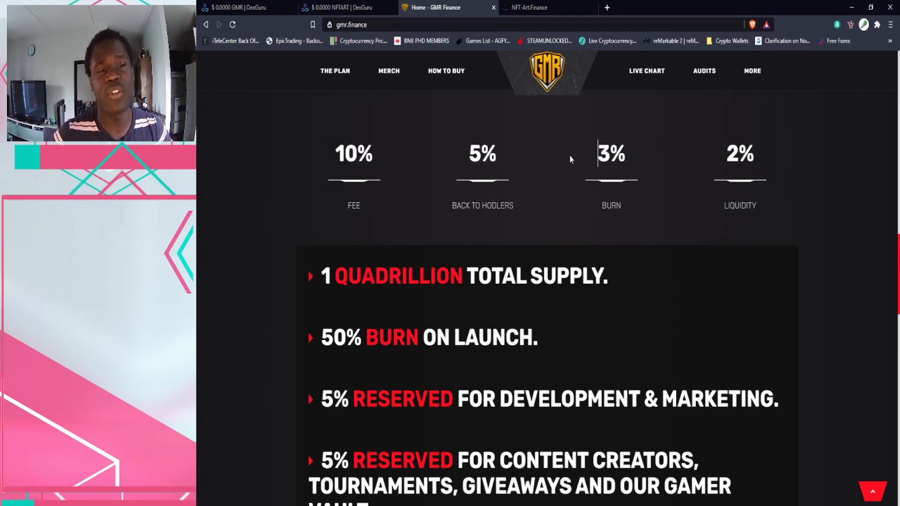
pyautogui.doubleClick(740, 154)
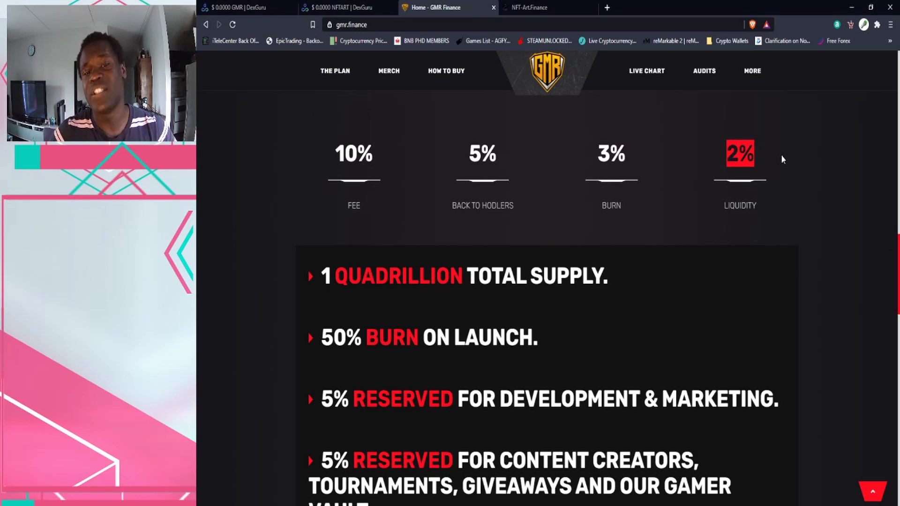
pyautogui.scroll(-3)
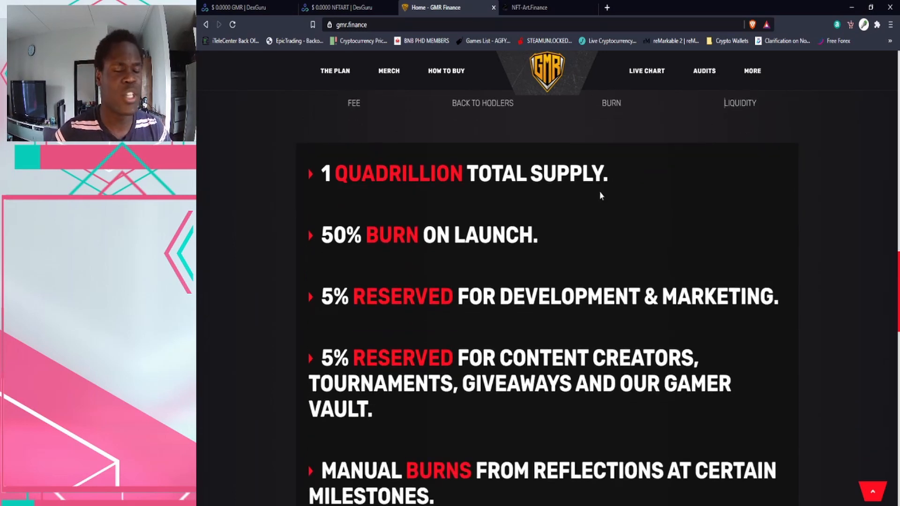
pyautogui.scroll(-3)
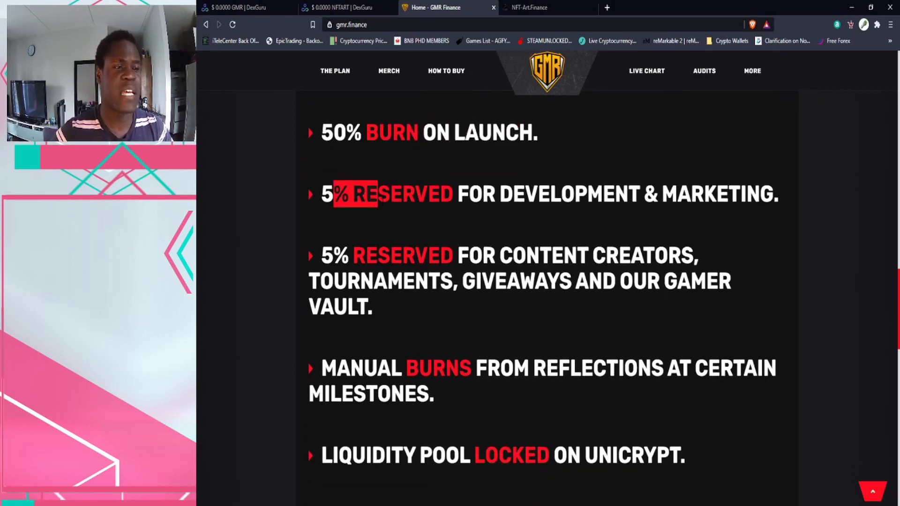
pyautogui.scroll(-3)
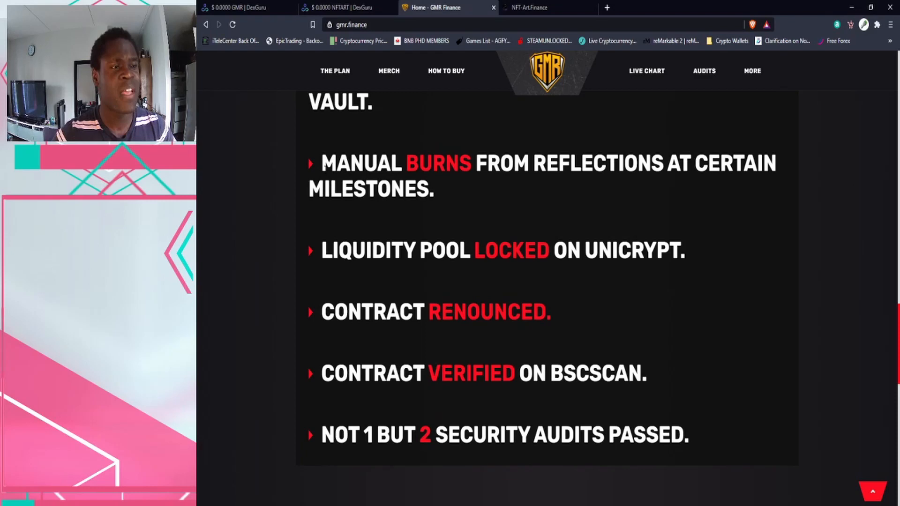
# - Highlight the manual burns, BscScan verification and two security audits lines
pyautogui.moveTo(499, 163); pyautogui.dragTo(763, 164)
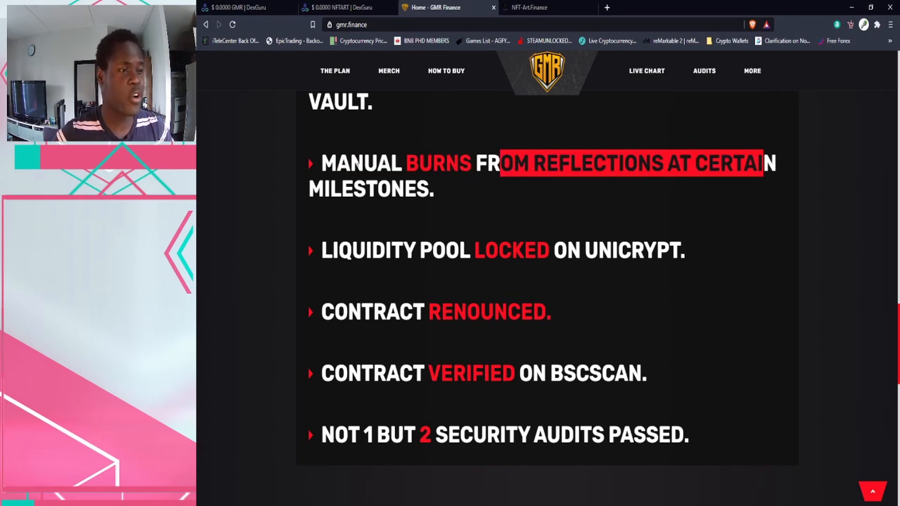
pyautogui.scroll(-3)
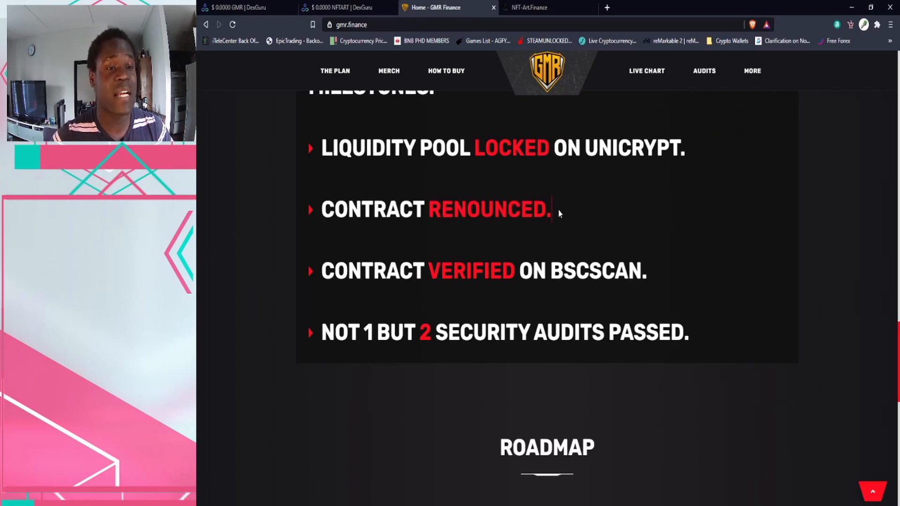
pyautogui.moveTo(336, 271); pyautogui.dragTo(646, 271)
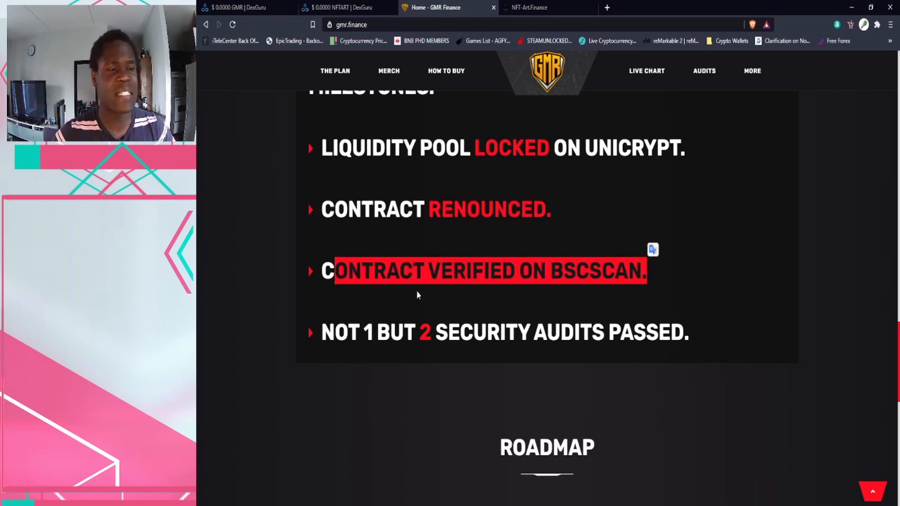
pyautogui.scroll(-3)
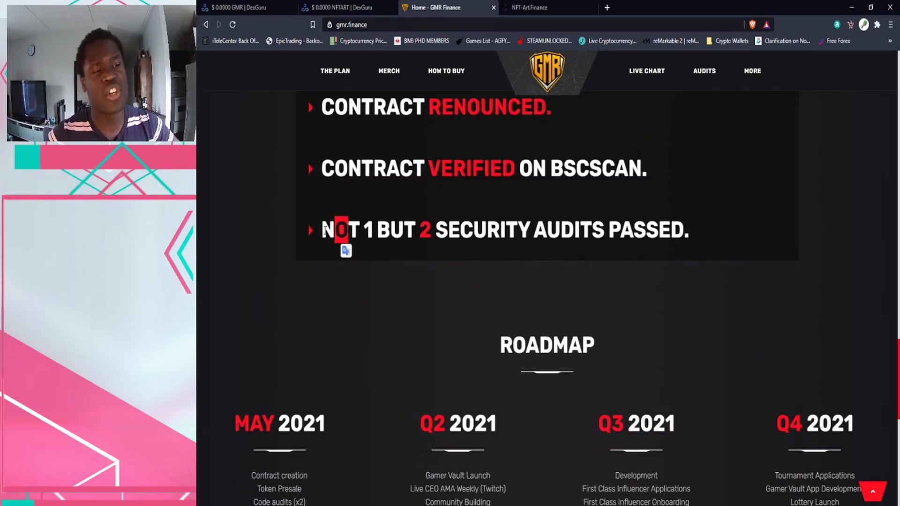
pyautogui.moveTo(344, 230); pyautogui.dragTo(373, 230)
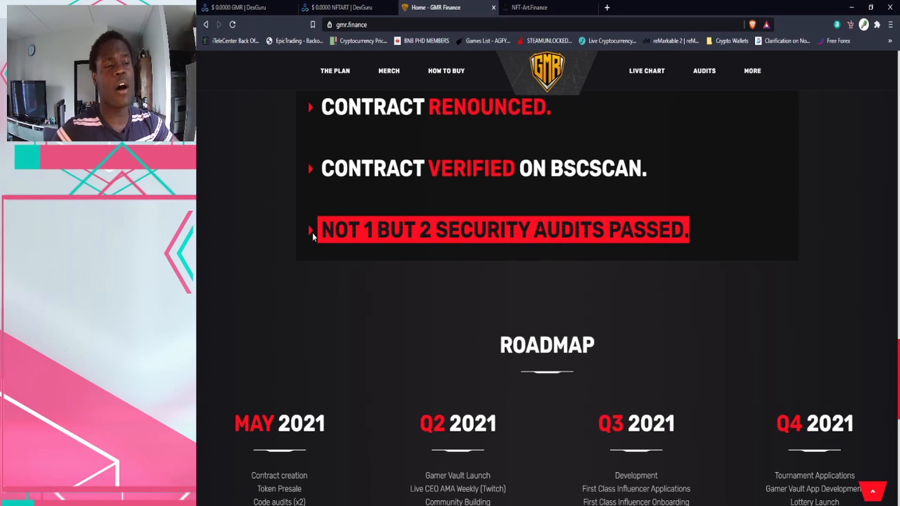
pyautogui.moveTo(293, 240)
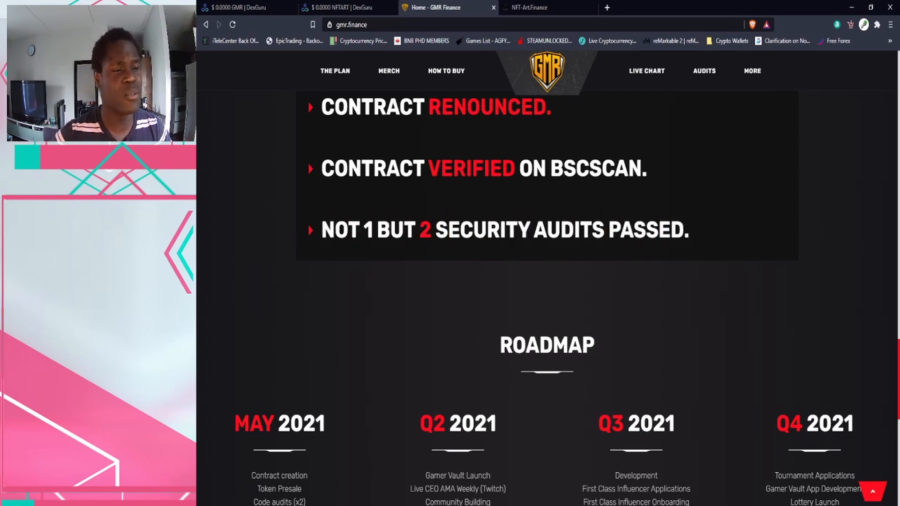
# - Scroll up and back down to show all four May–Q4 2021 roadmap cards
pyautogui.scroll(-3)
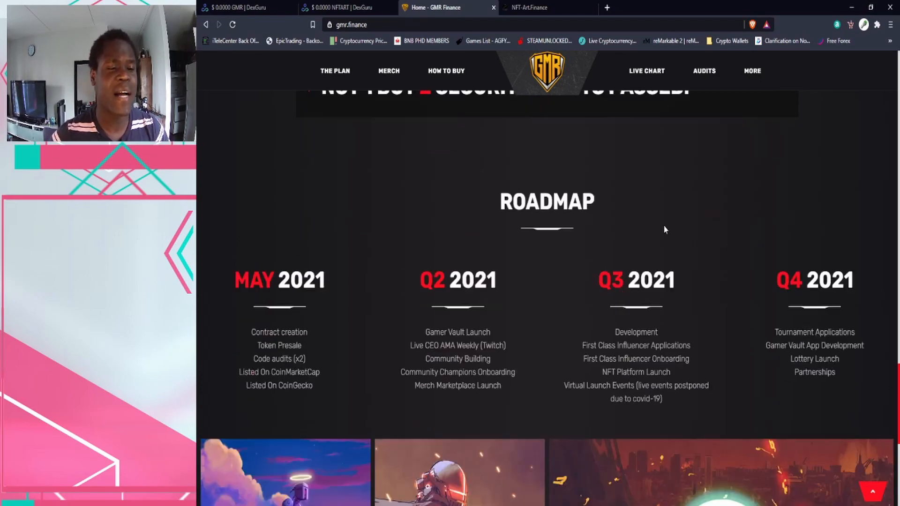
pyautogui.scroll(-3)
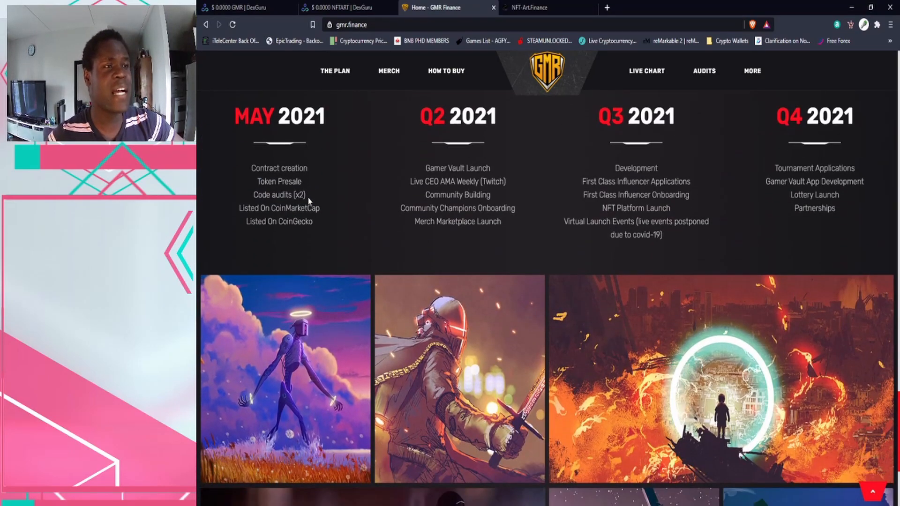
pyautogui.scroll(-3)
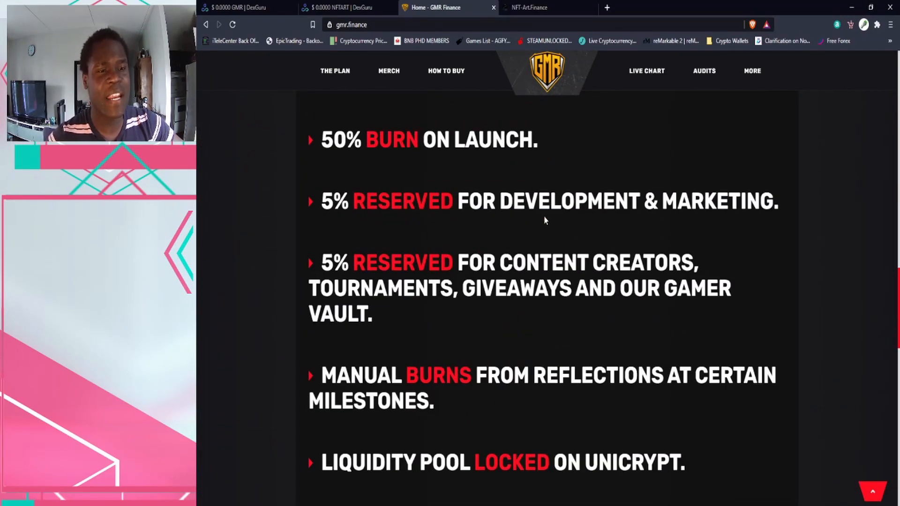
pyautogui.scroll(3)
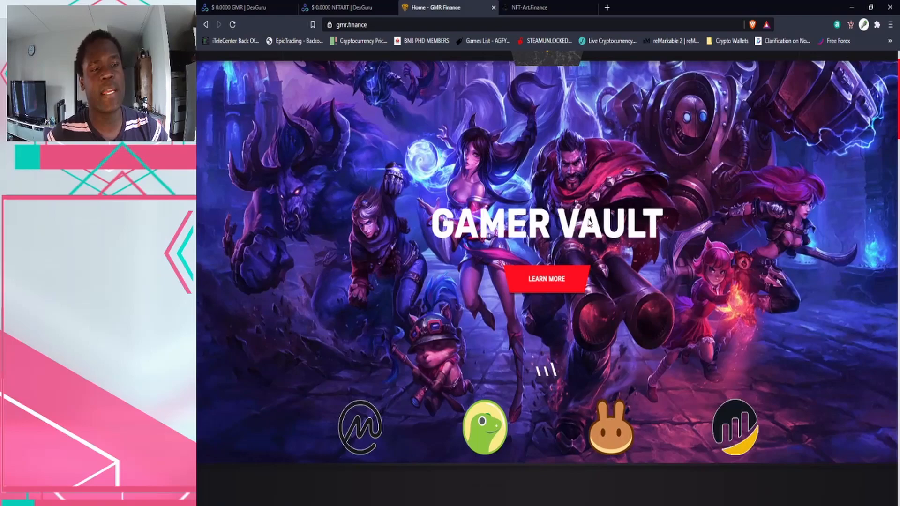
pyautogui.scroll(-3)
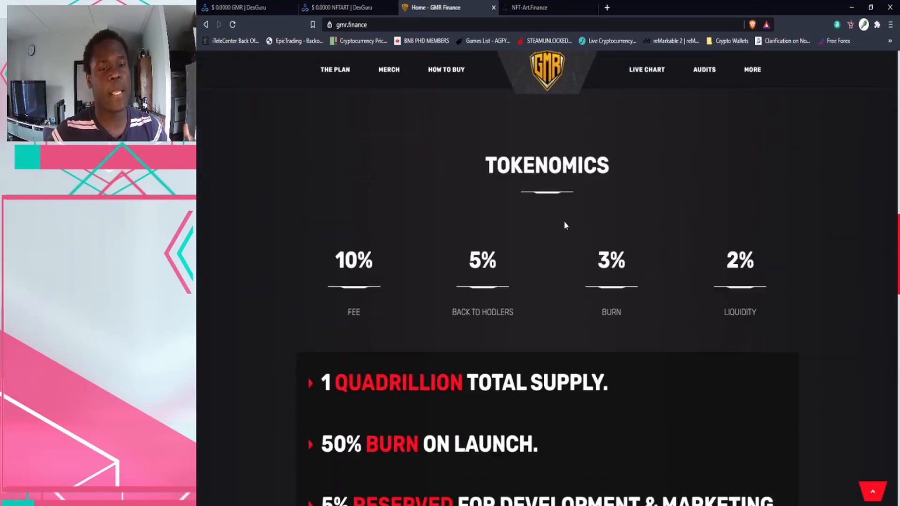
pyautogui.scroll(3)
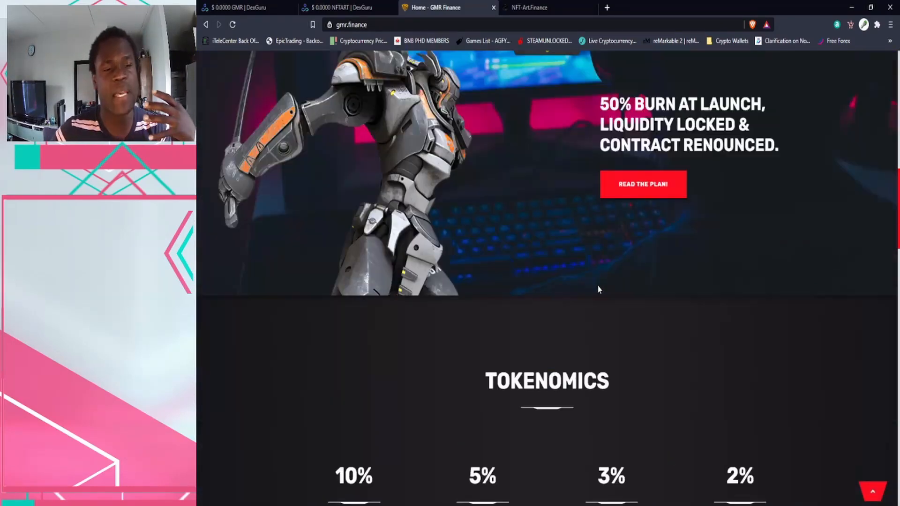
pyautogui.scroll(-3)
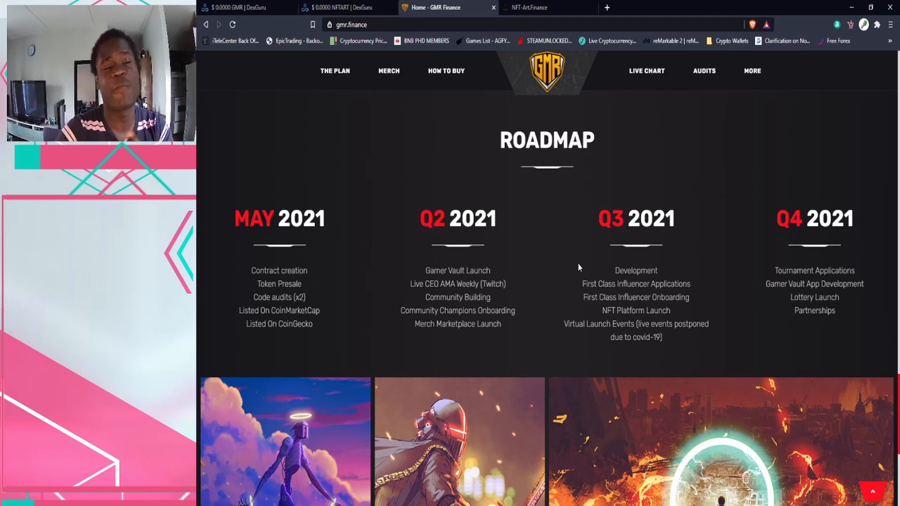
pyautogui.moveTo(528, 176)
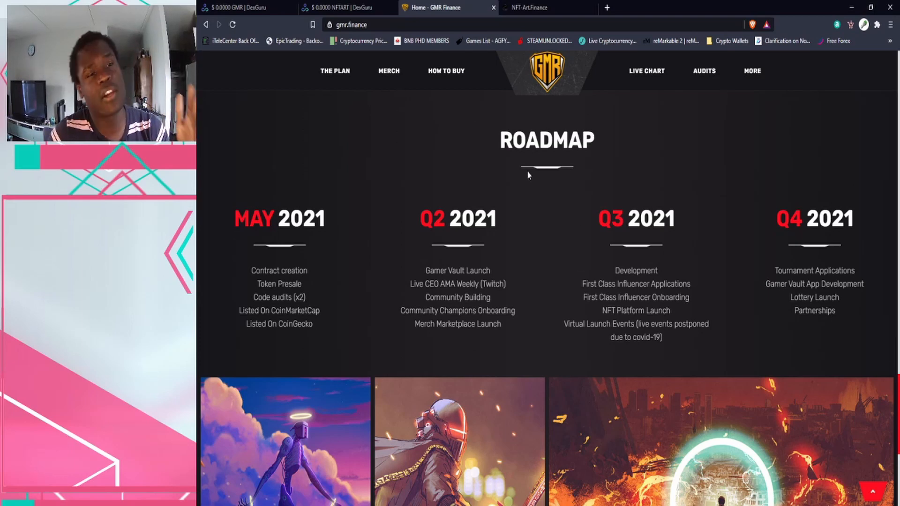
# - Scroll into GMR Finance's roadmap and mark items including NFT Platform Launch
pyautogui.scroll(-3)
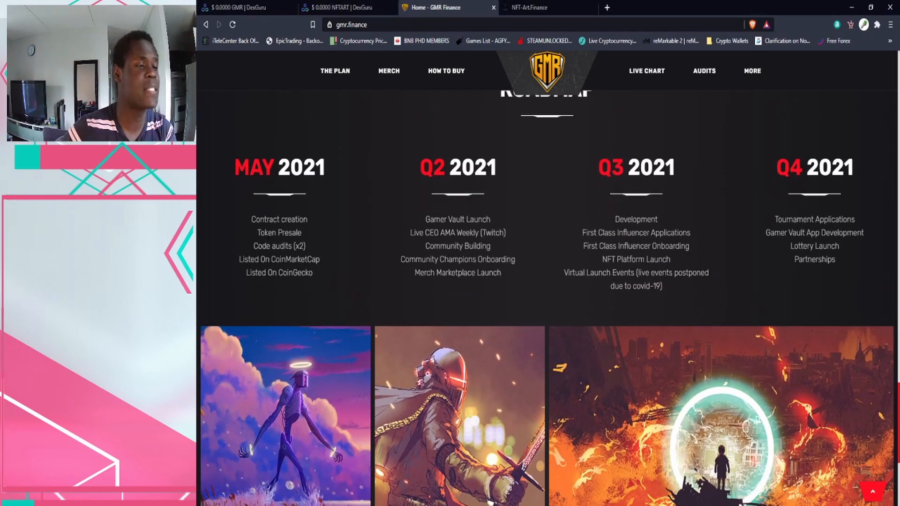
pyautogui.doubleClick(279, 219)
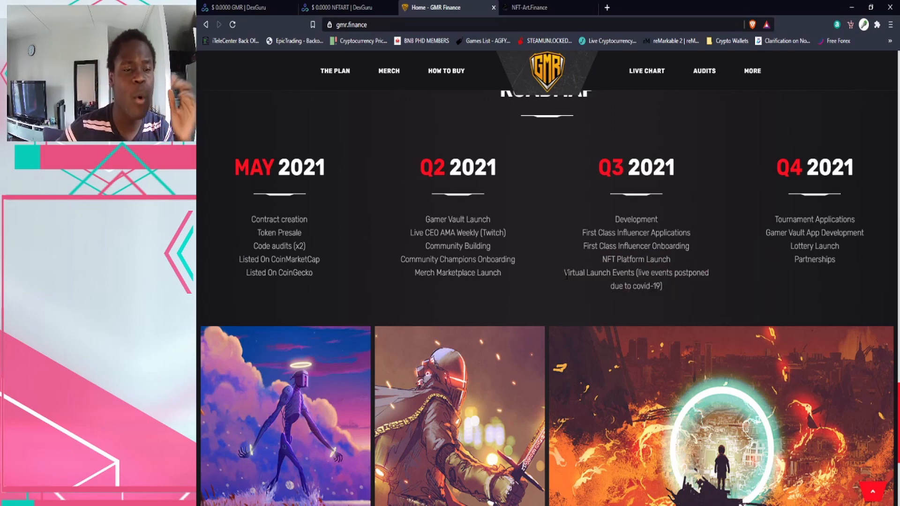
pyautogui.doubleClick(599, 272)
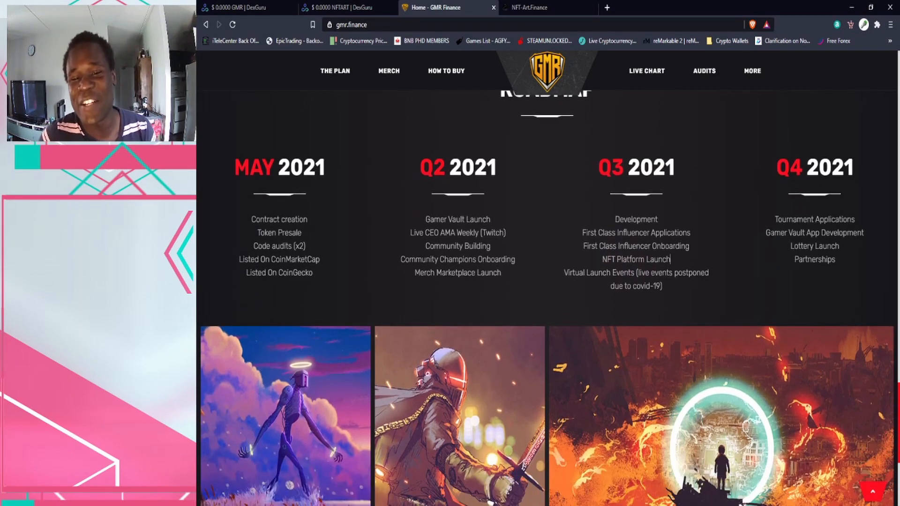
pyautogui.doubleClick(814, 233)
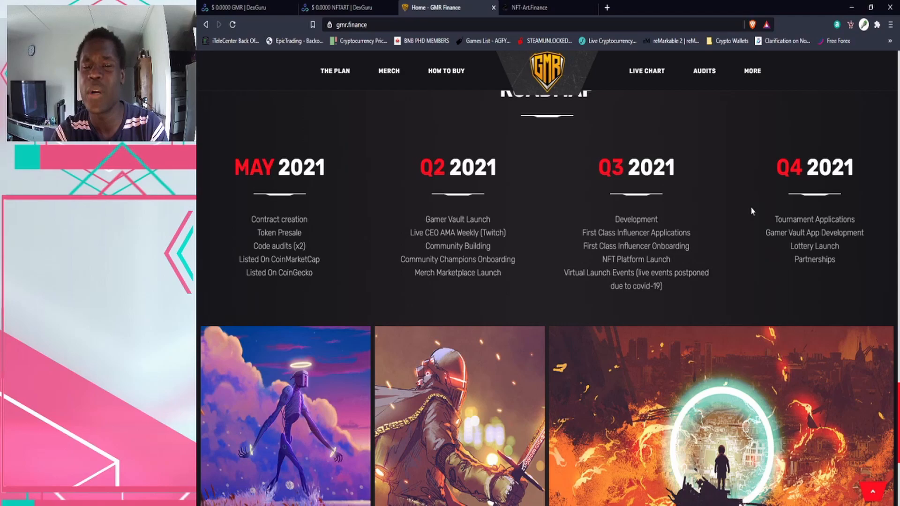
# - Scroll down to the Tokenomics fee breakdown, then switch to GMR's dex.guru tab
pyautogui.scroll(-3)
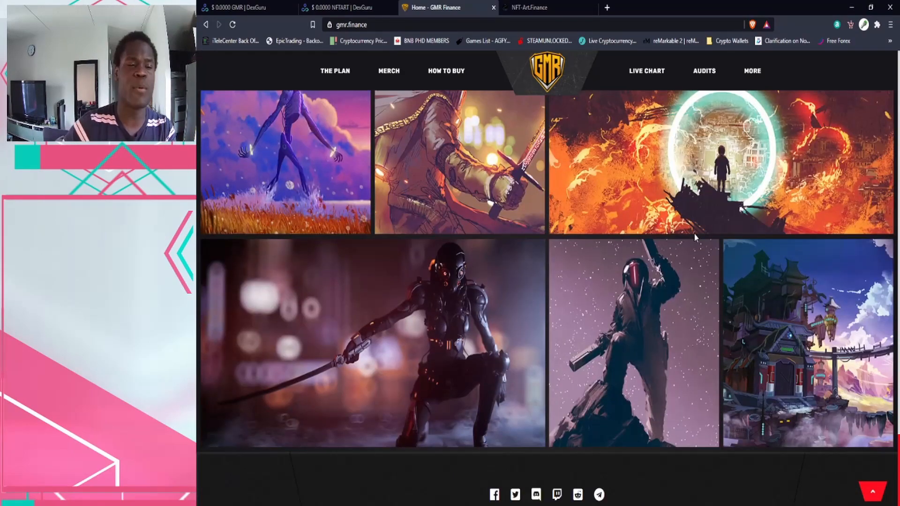
pyautogui.scroll(-3)
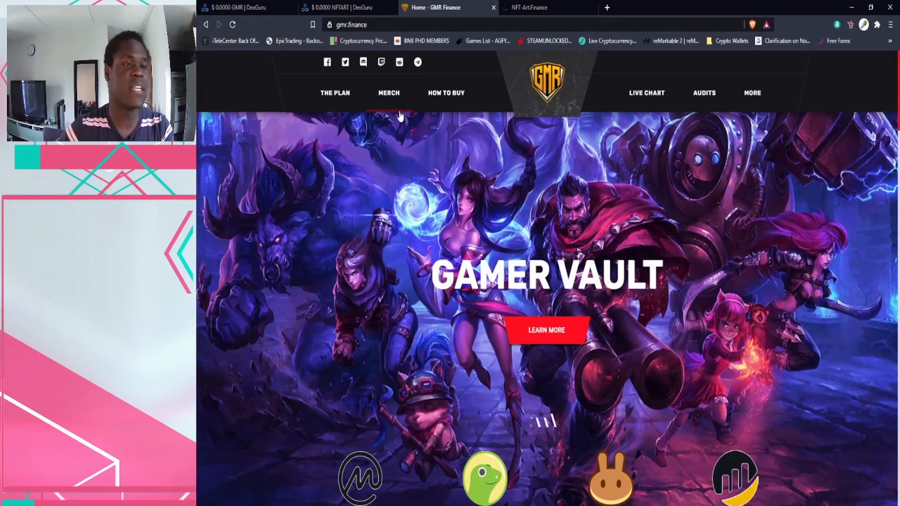
pyautogui.moveTo(247, 7)
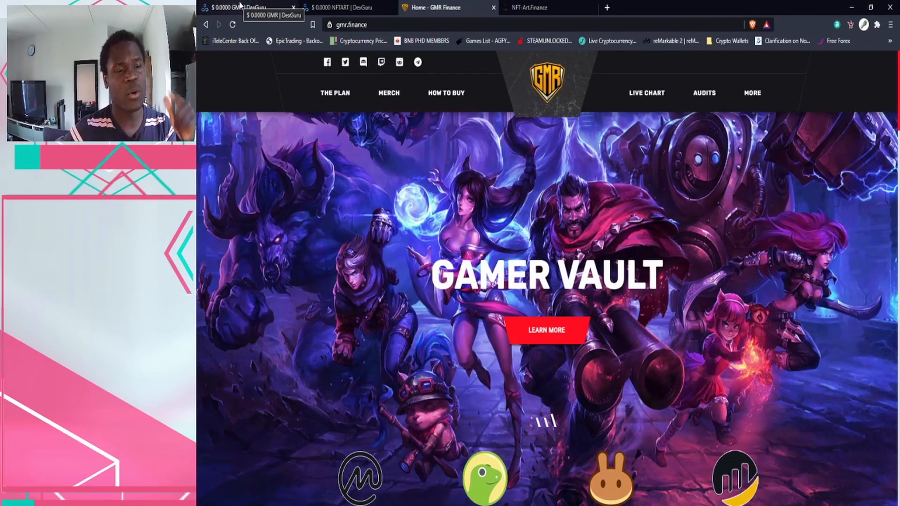
pyautogui.scroll(-3)
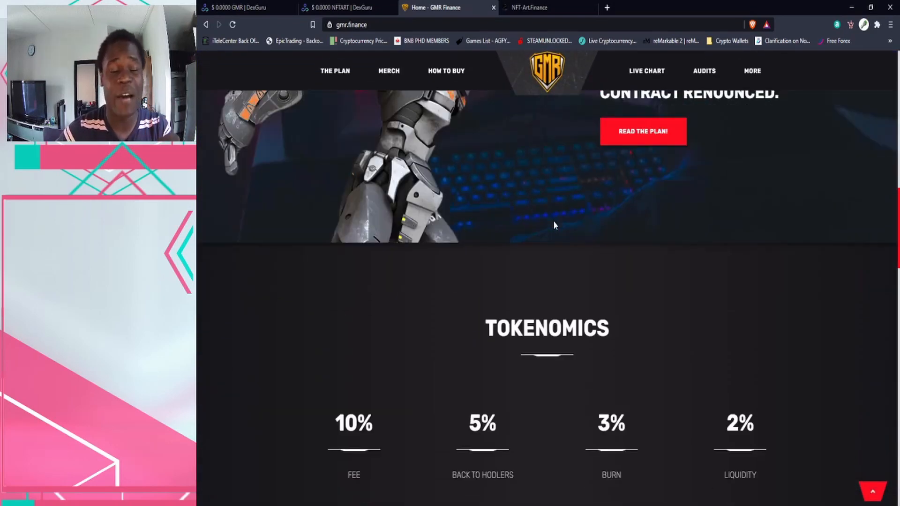
pyautogui.click(244, 7)
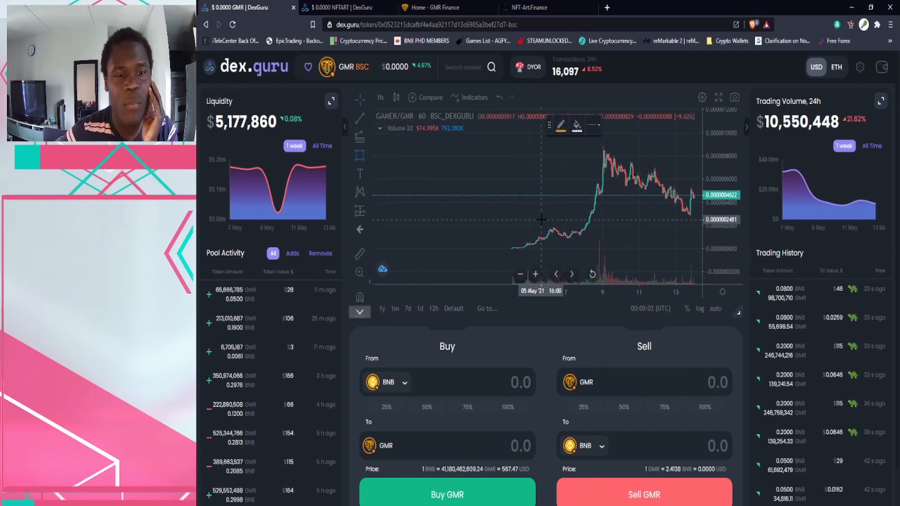
# - Draw a rectangle zone over GMR's early-May low price base and reshape it lower
pyautogui.moveTo(537, 214); pyautogui.dragTo(698, 234)
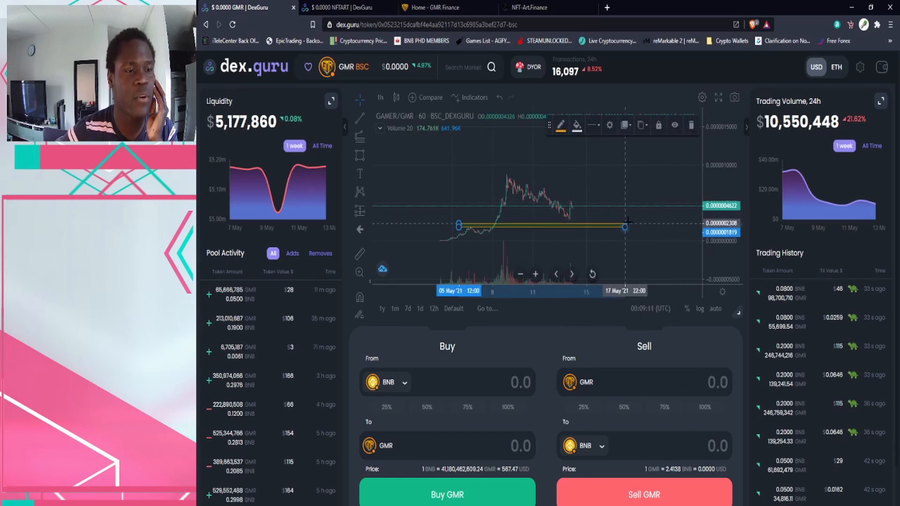
pyautogui.moveTo(625, 226); pyautogui.dragTo(695, 226)
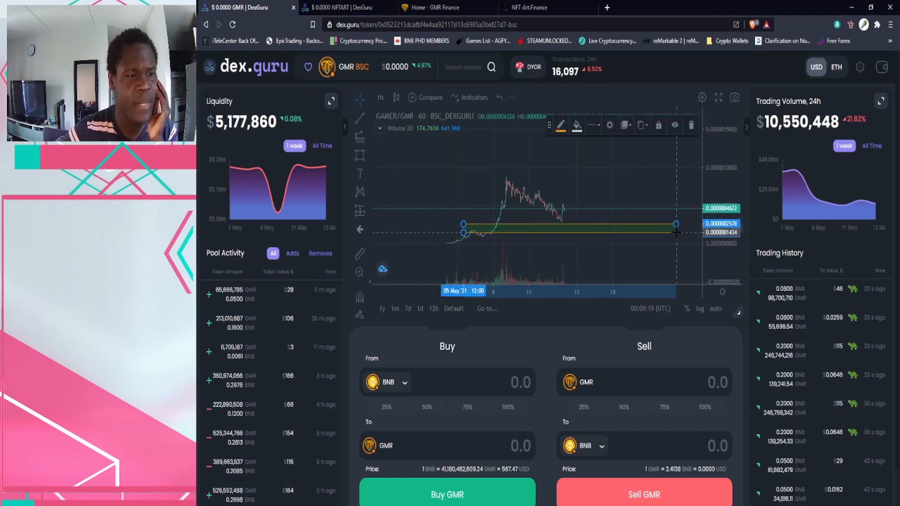
pyautogui.moveTo(676, 232); pyautogui.dragTo(679, 226)
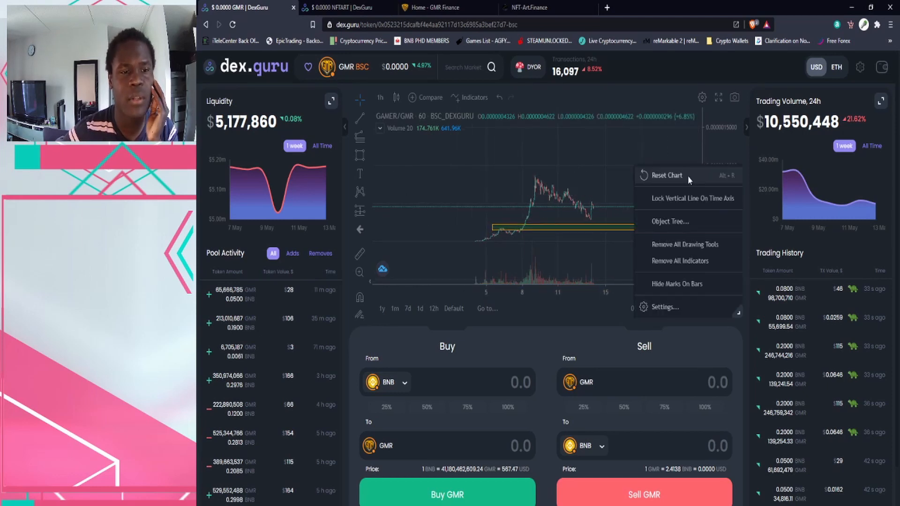
pyautogui.click(667, 175)
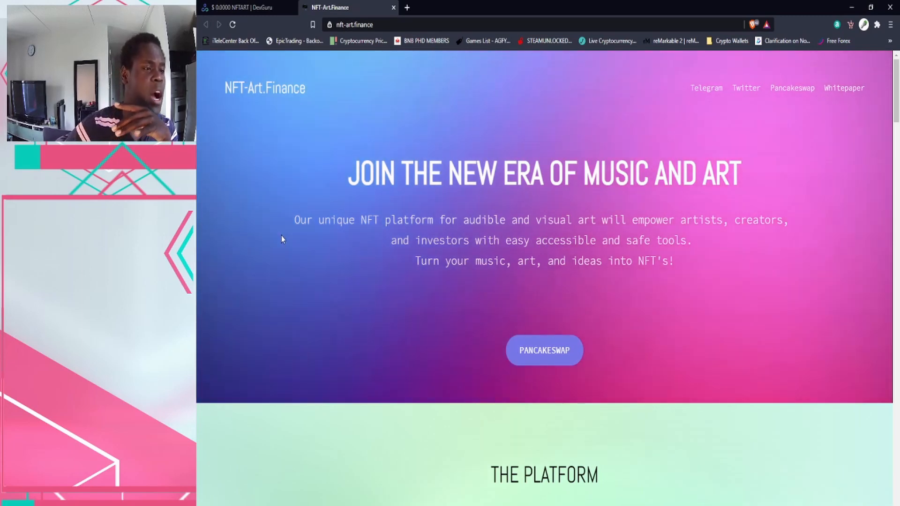
# - Scroll past the hero banner to The Platform features, highlighting a phrase in the audio description
pyautogui.doubleClick(484, 220)
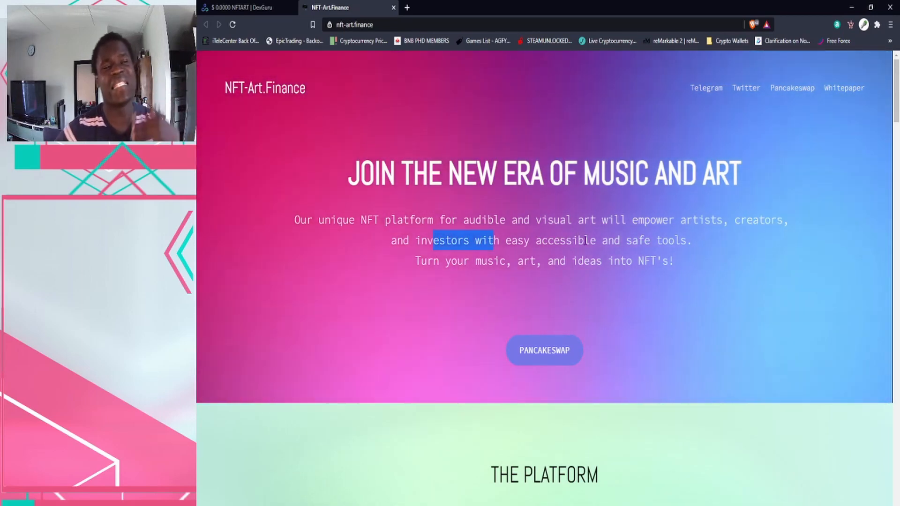
pyautogui.scroll(-3)
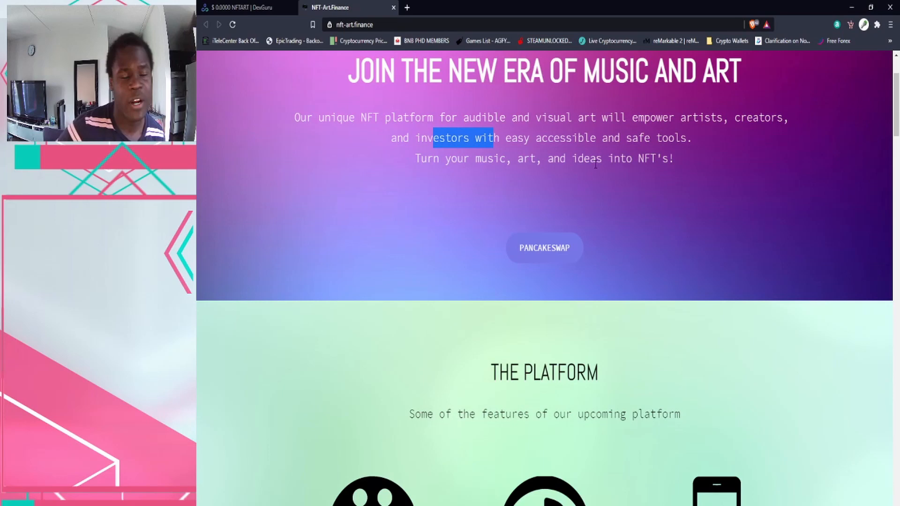
pyautogui.scroll(-3)
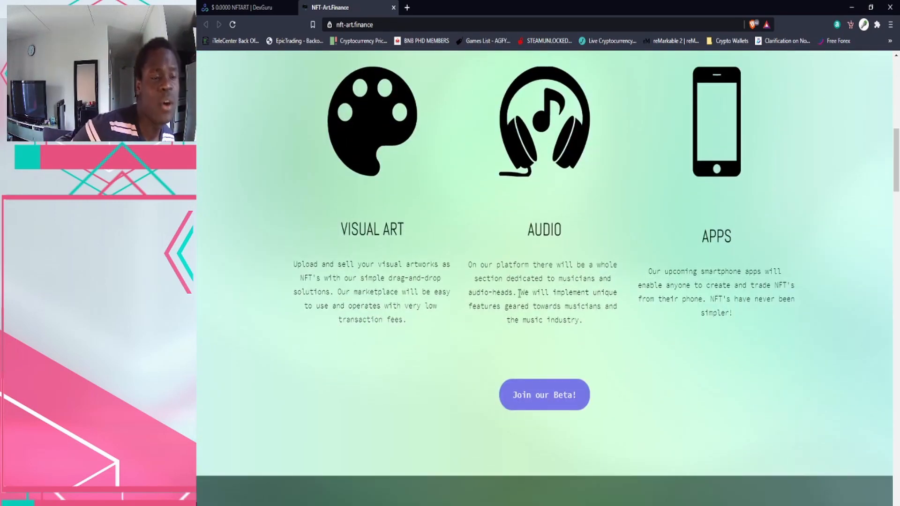
pyautogui.scroll(-3)
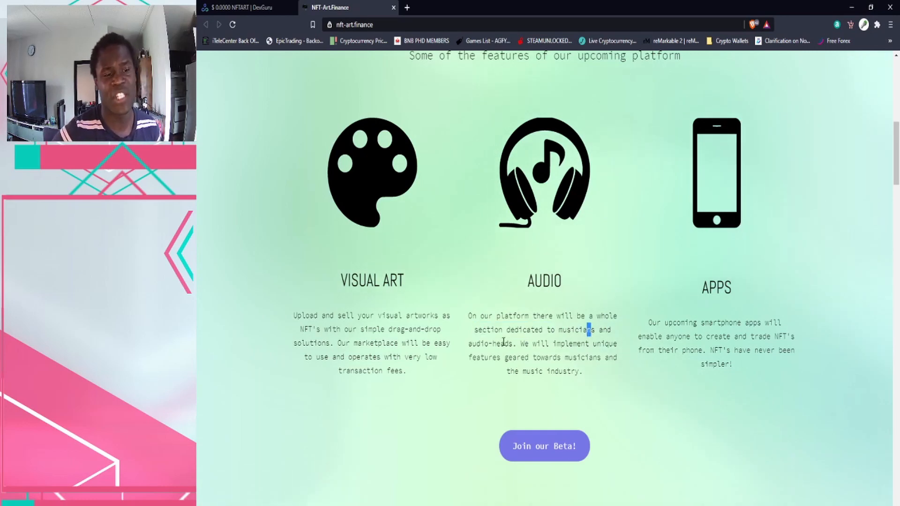
pyautogui.moveTo(647, 322); pyautogui.dragTo(758, 323)
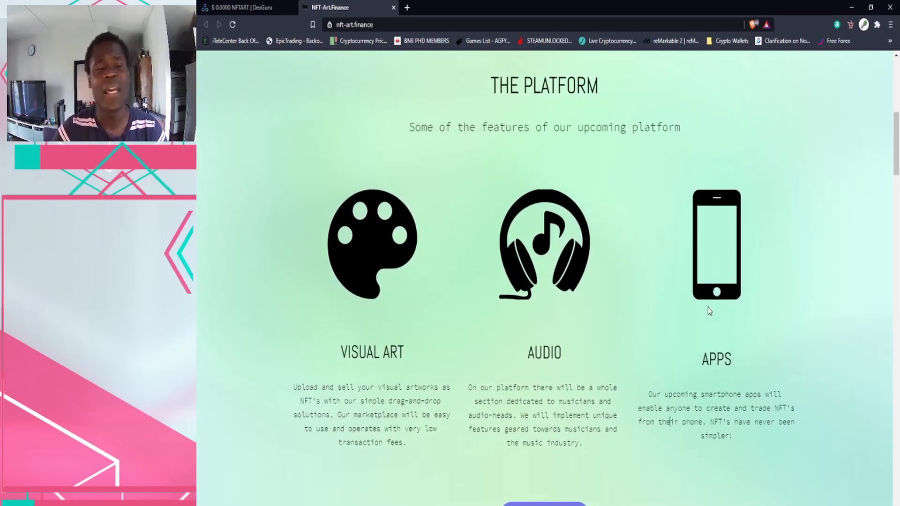
pyautogui.scroll(-3)
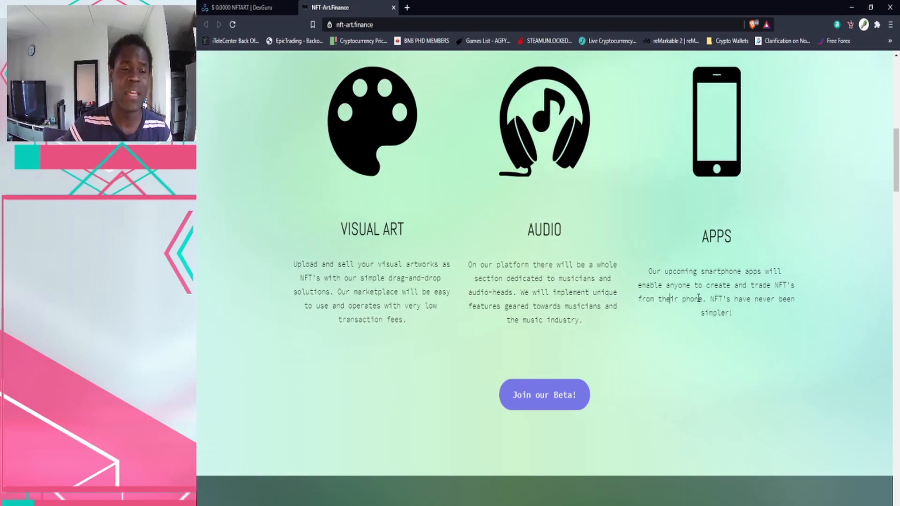
pyautogui.scroll(-3)
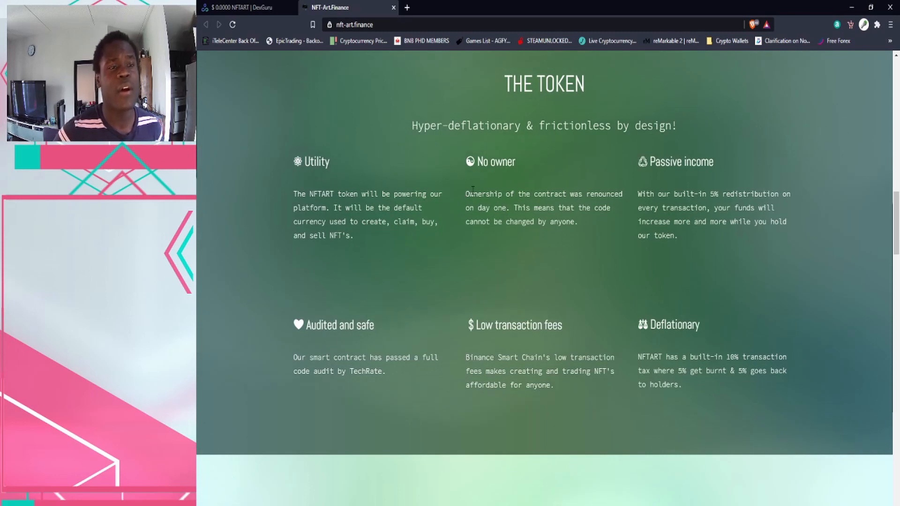
# - Highlight the auditor TechRate and Binance Smart Chain in The Token section, then clear highlights
pyautogui.moveTo(465, 194); pyautogui.dragTo(578, 222)
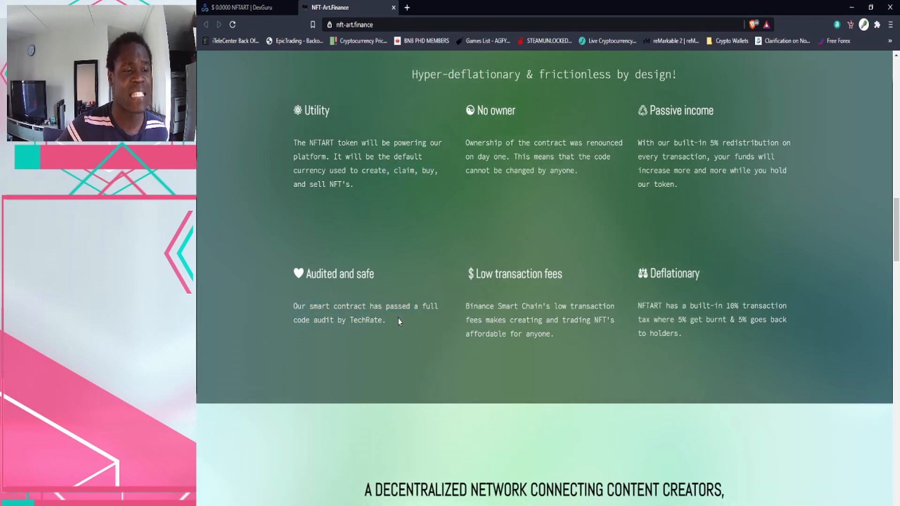
pyautogui.doubleClick(366, 320)
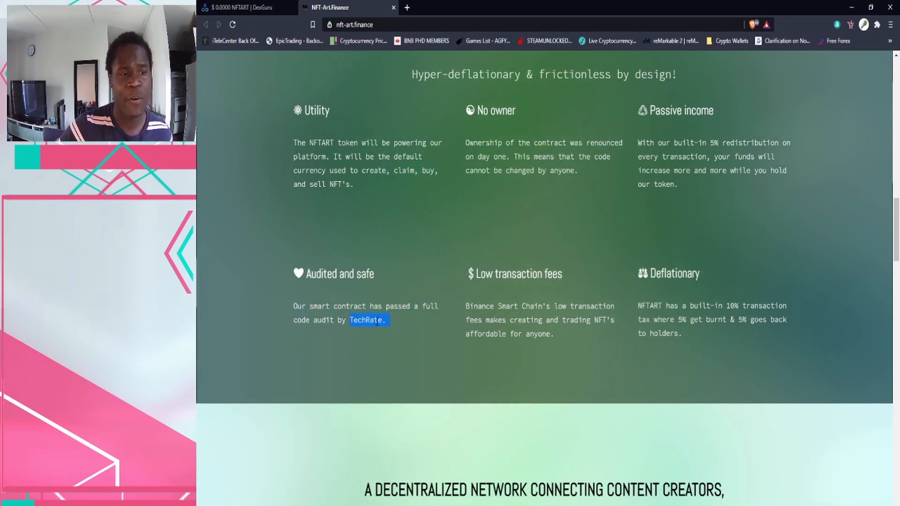
pyautogui.moveTo(465, 307); pyautogui.dragTo(550, 306)
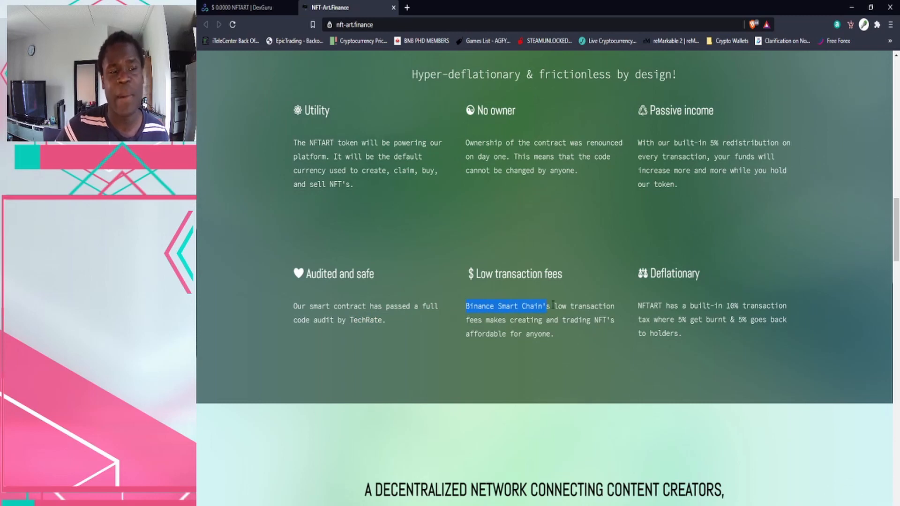
pyautogui.click(544, 299)
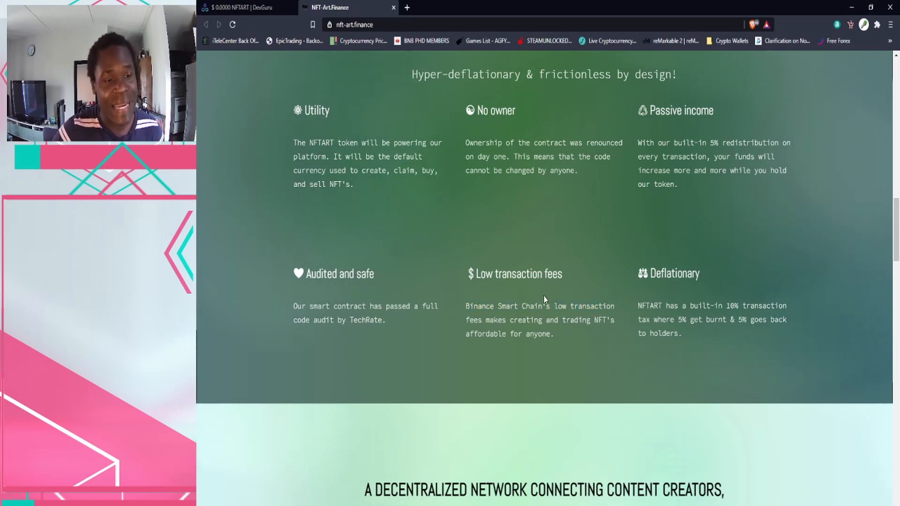
# - Highlight the '5% get burnt' tax detail and scroll to the decentralized network section
pyautogui.scroll(-3)
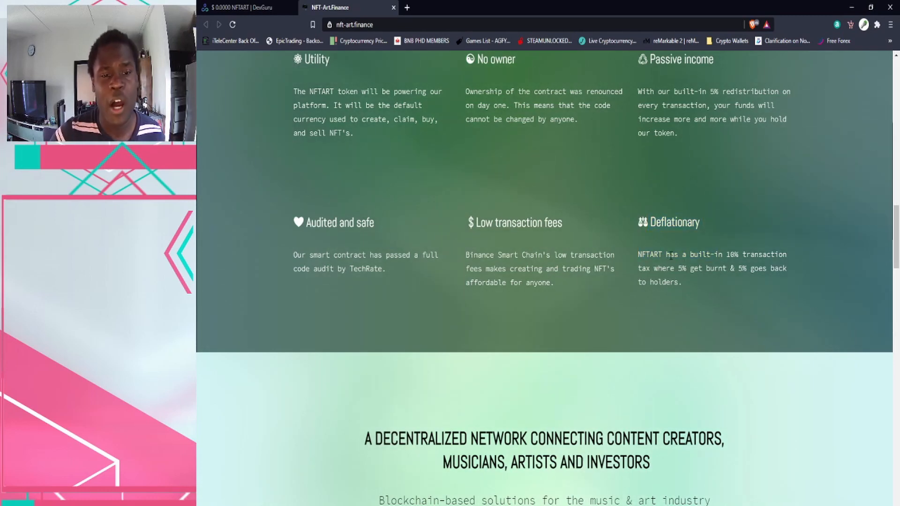
pyautogui.moveTo(726, 255); pyautogui.dragTo(787, 254)
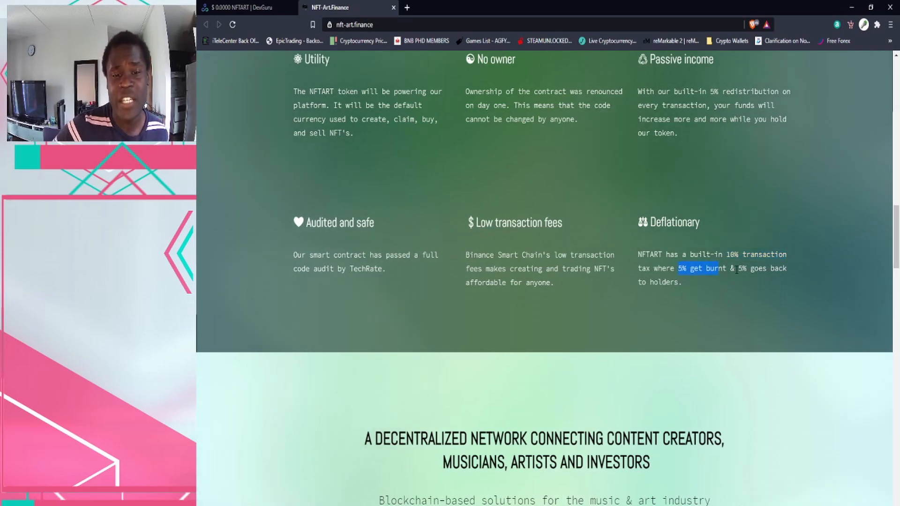
pyautogui.scroll(-3)
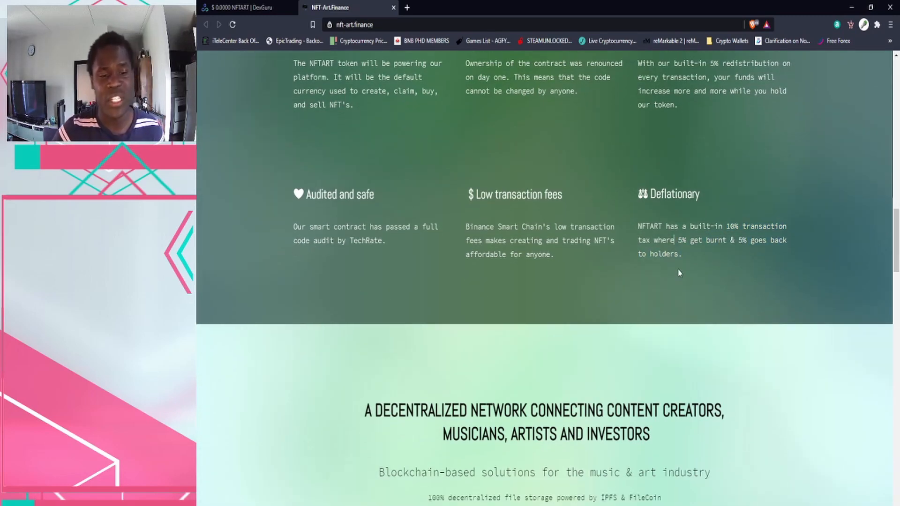
pyautogui.scroll(-3)
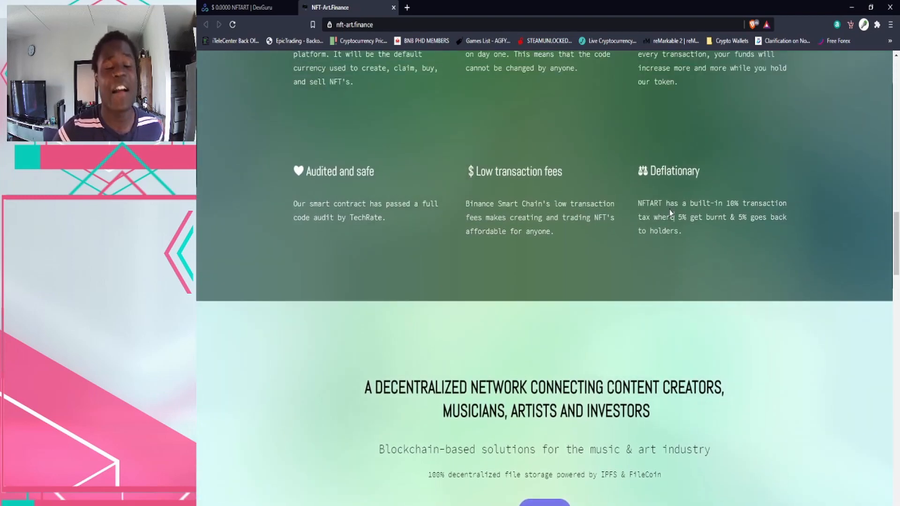
pyautogui.scroll(-3)
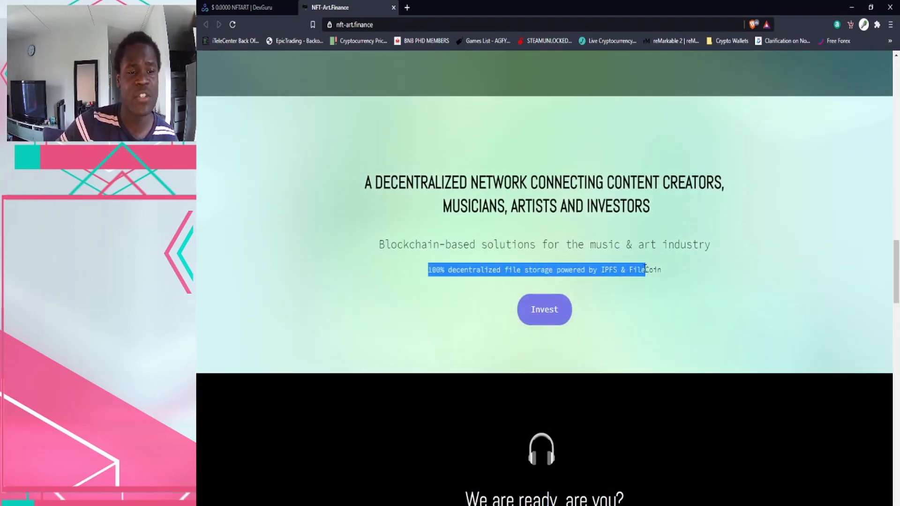
# - Scroll through Marketplace, Tokenomics and On the agenda sections, then open the NFTART dex.guru tab
pyautogui.scroll(-3)
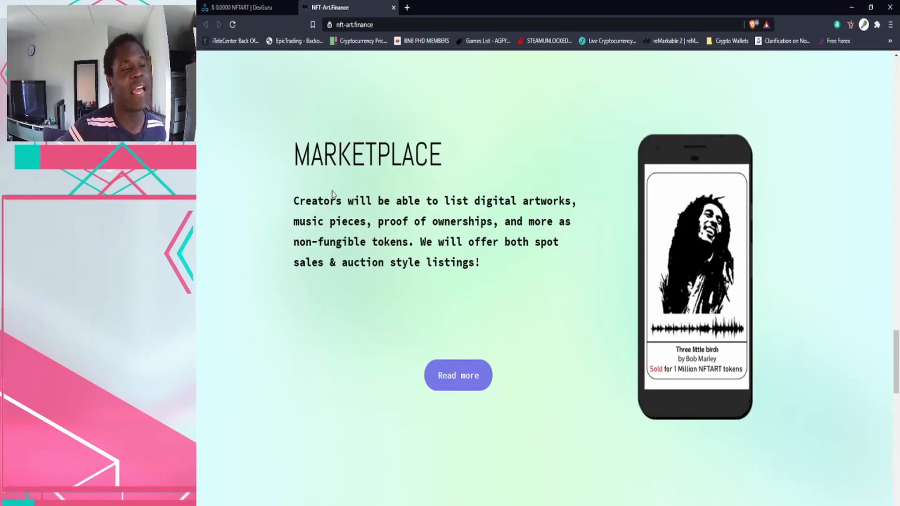
pyautogui.scroll(-3)
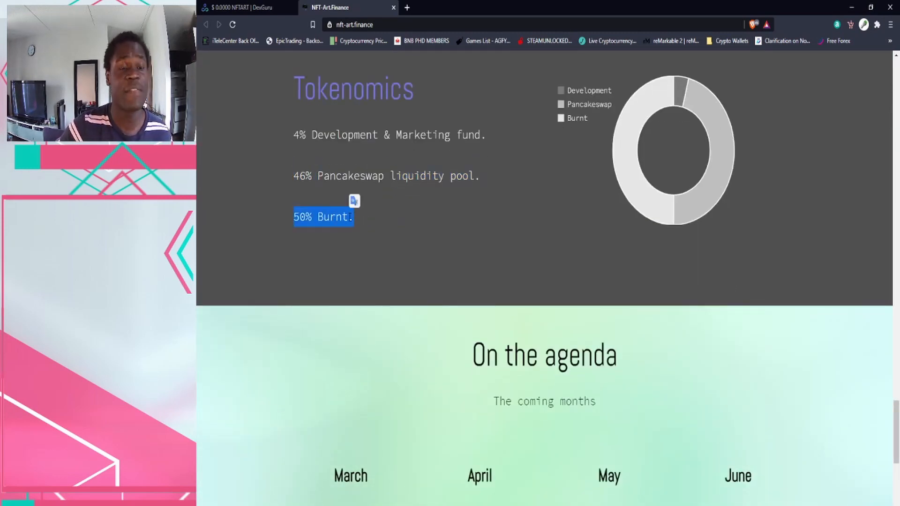
pyautogui.scroll(-3)
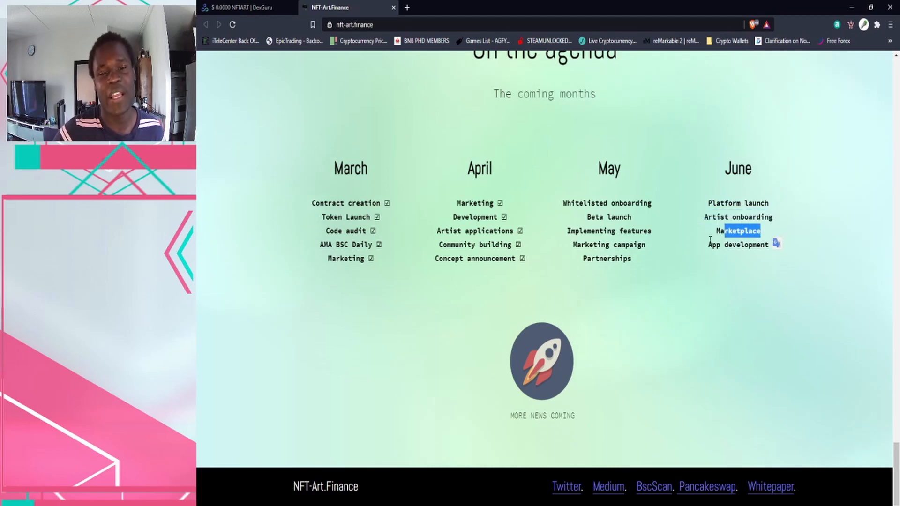
pyautogui.scroll(-3)
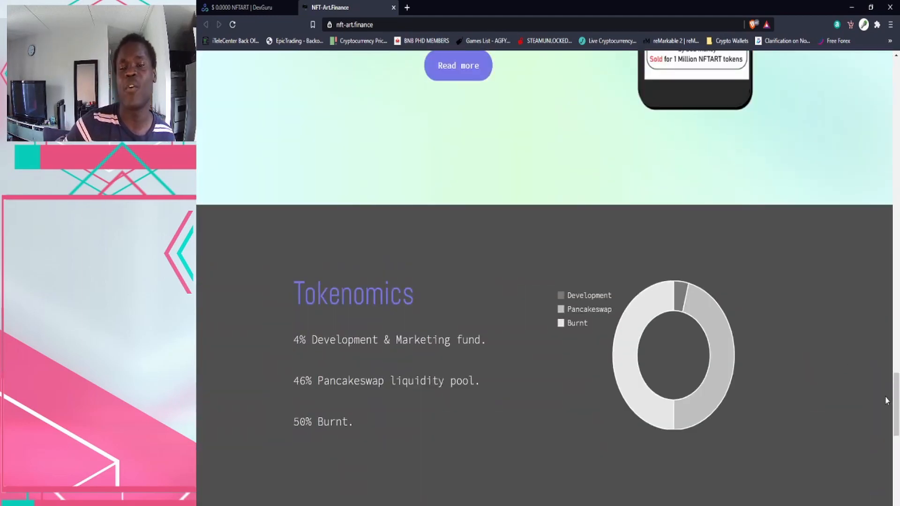
pyautogui.scroll(3)
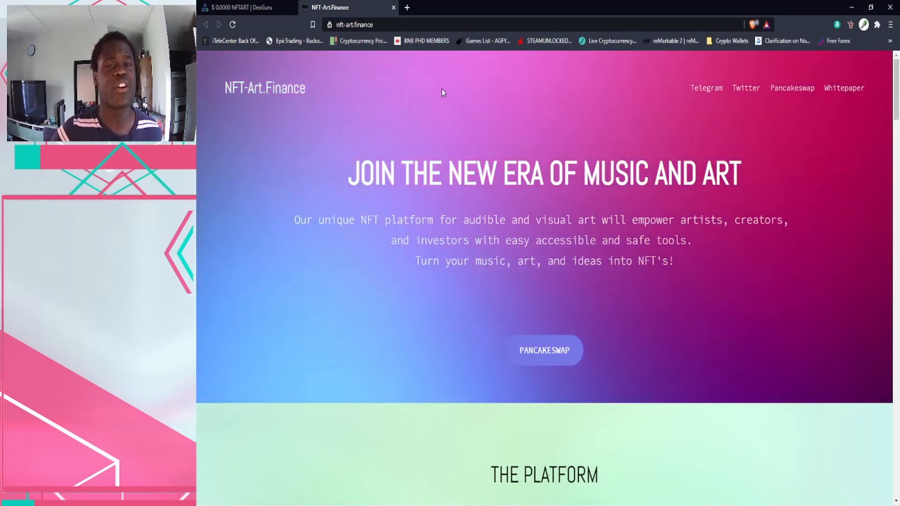
pyautogui.click(247, 8)
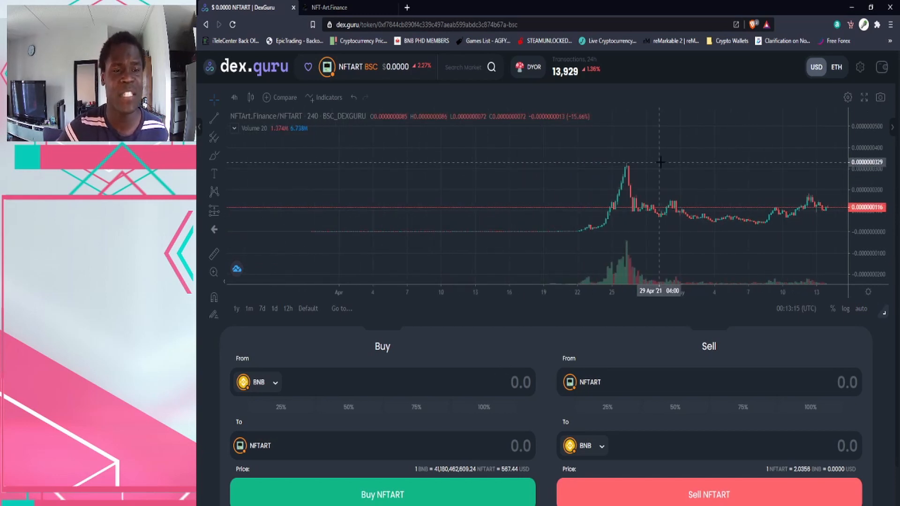
# - Pan to recent NFTART candles and draw a trend line up from the early-May low
pyautogui.moveTo(660, 195); pyautogui.dragTo(499, 193)
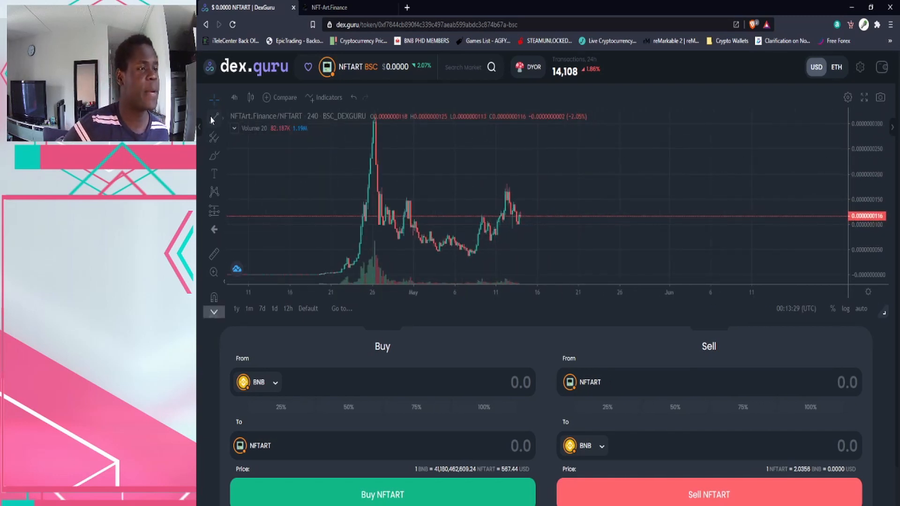
pyautogui.moveTo(469, 258); pyautogui.dragTo(570, 186)
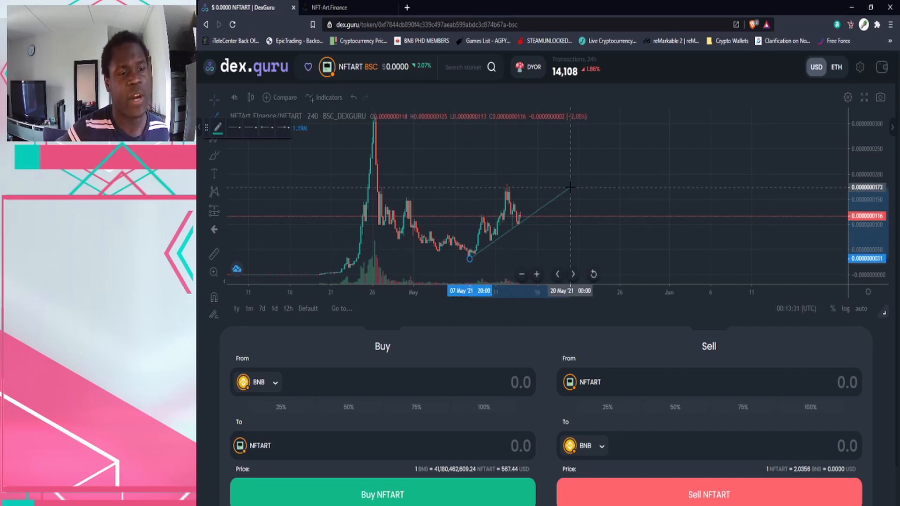
pyautogui.click(215, 100)
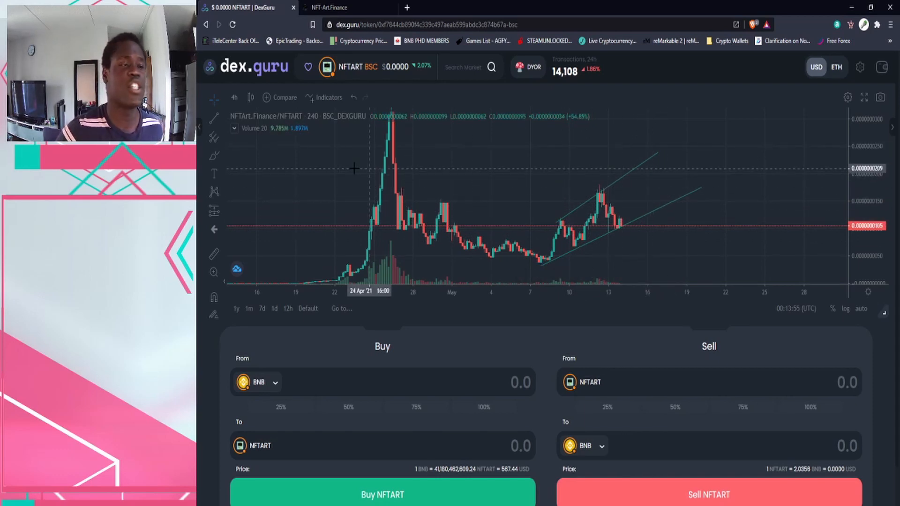
pyautogui.moveTo(542, 246)
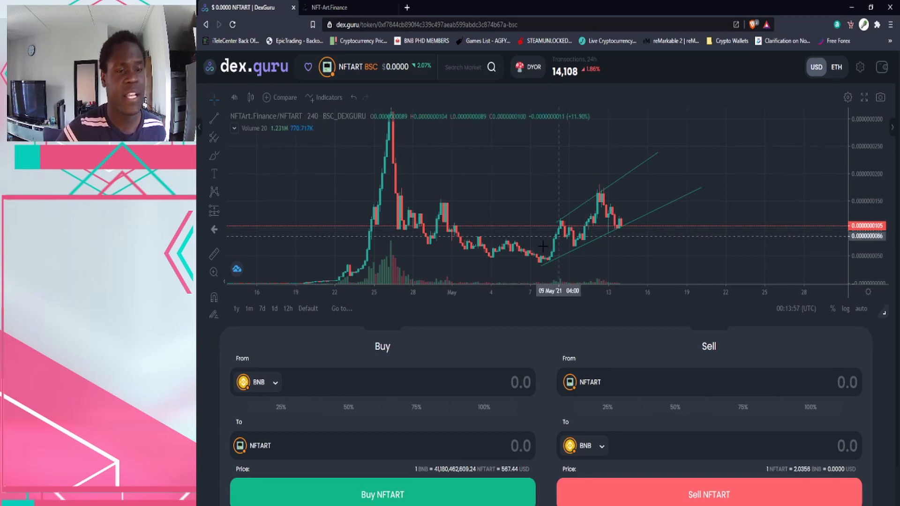